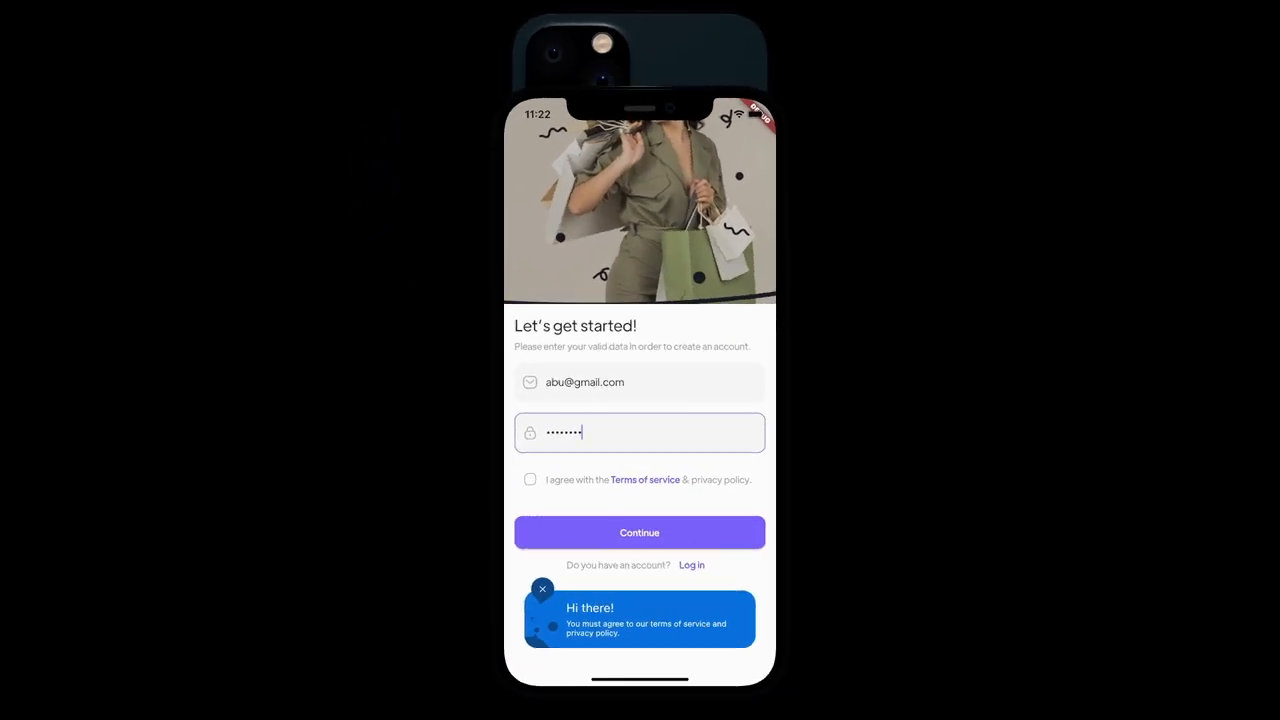
Step: Dismiss the Hi there! message, accept the terms, tap Continue, and scroll the starter project page
{"action": "left_click", "coordinate": [542, 589]}
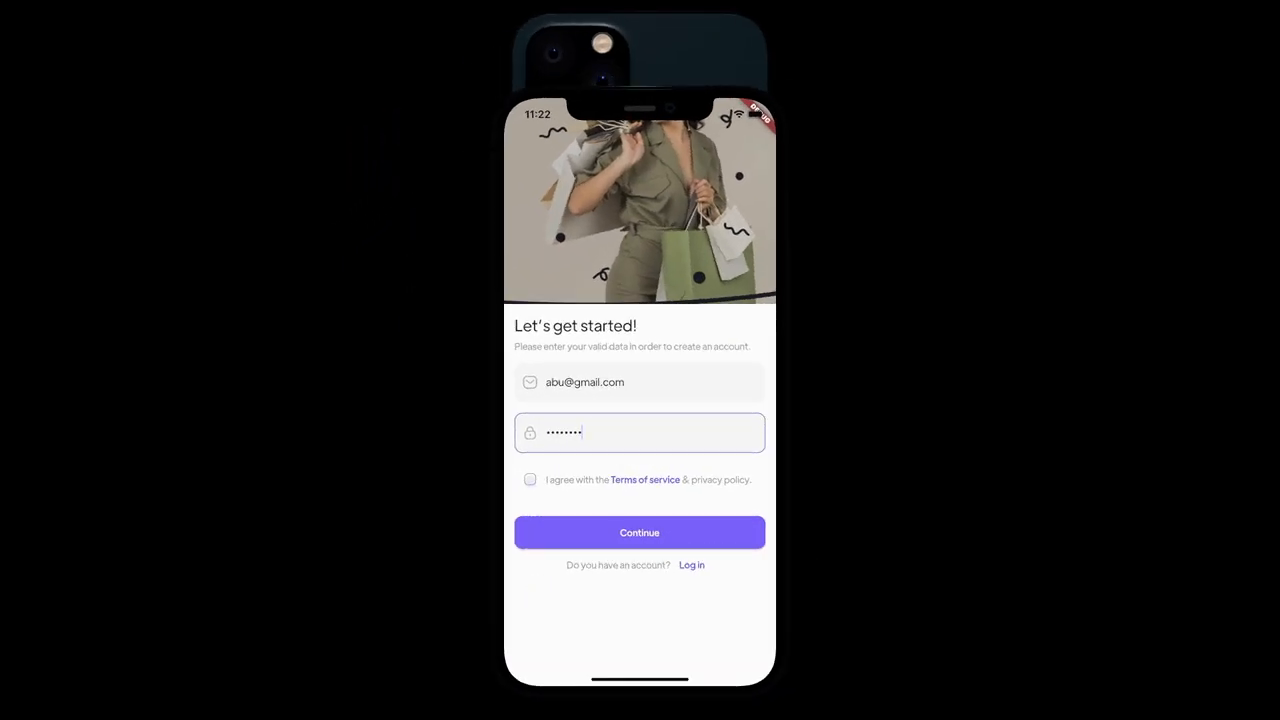
{"action": "left_click", "coordinate": [530, 479]}
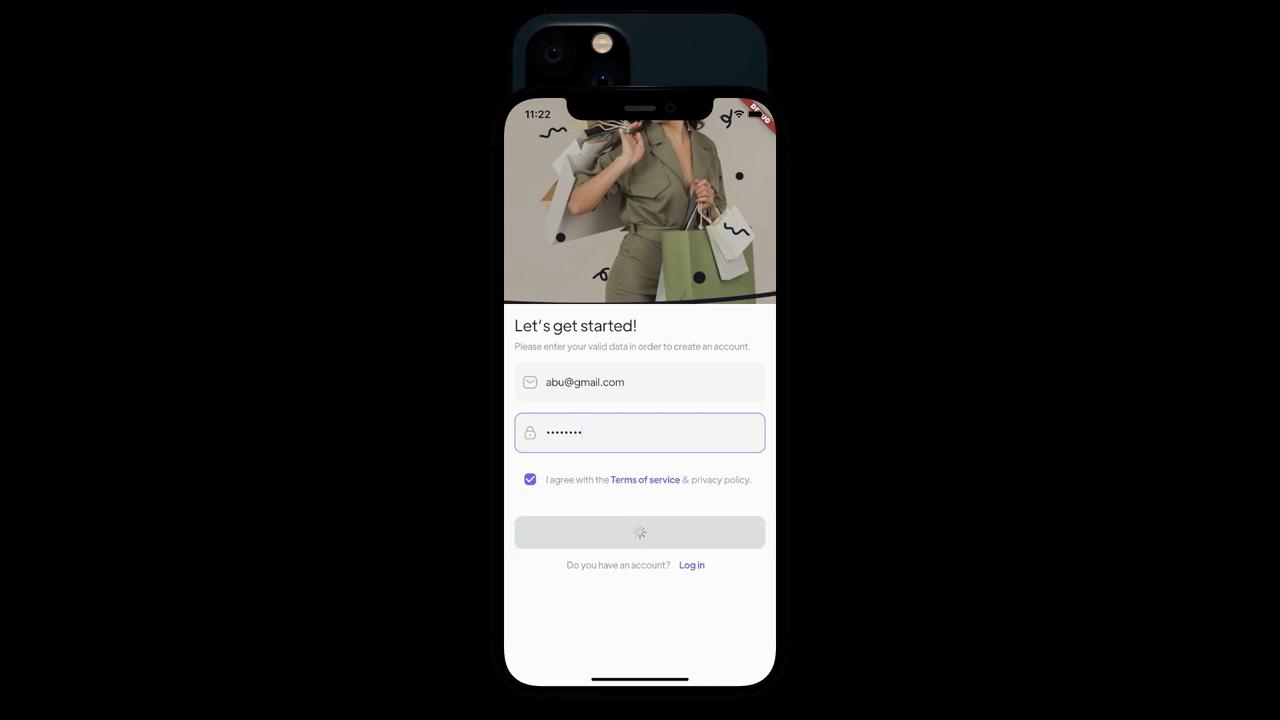
{"action": "left_click", "coordinate": [639, 532]}
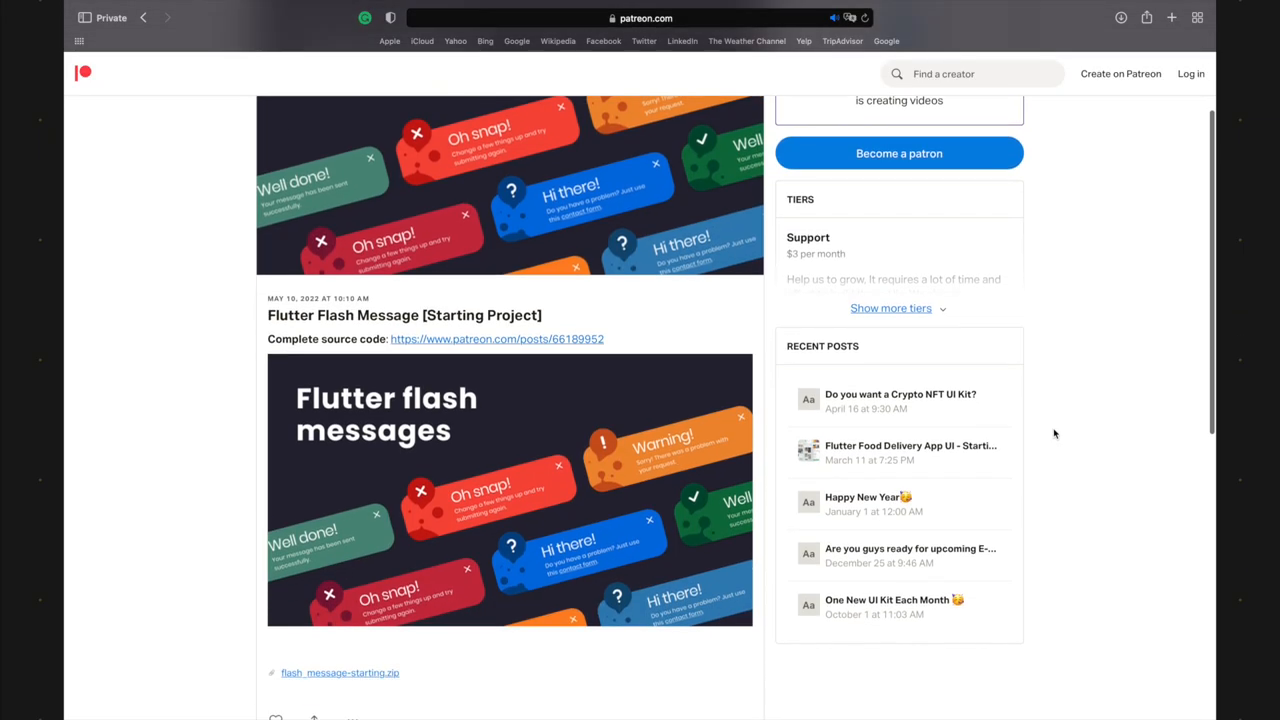
{"action": "scroll", "scroll_direction": "down", "scroll_amount": 3}
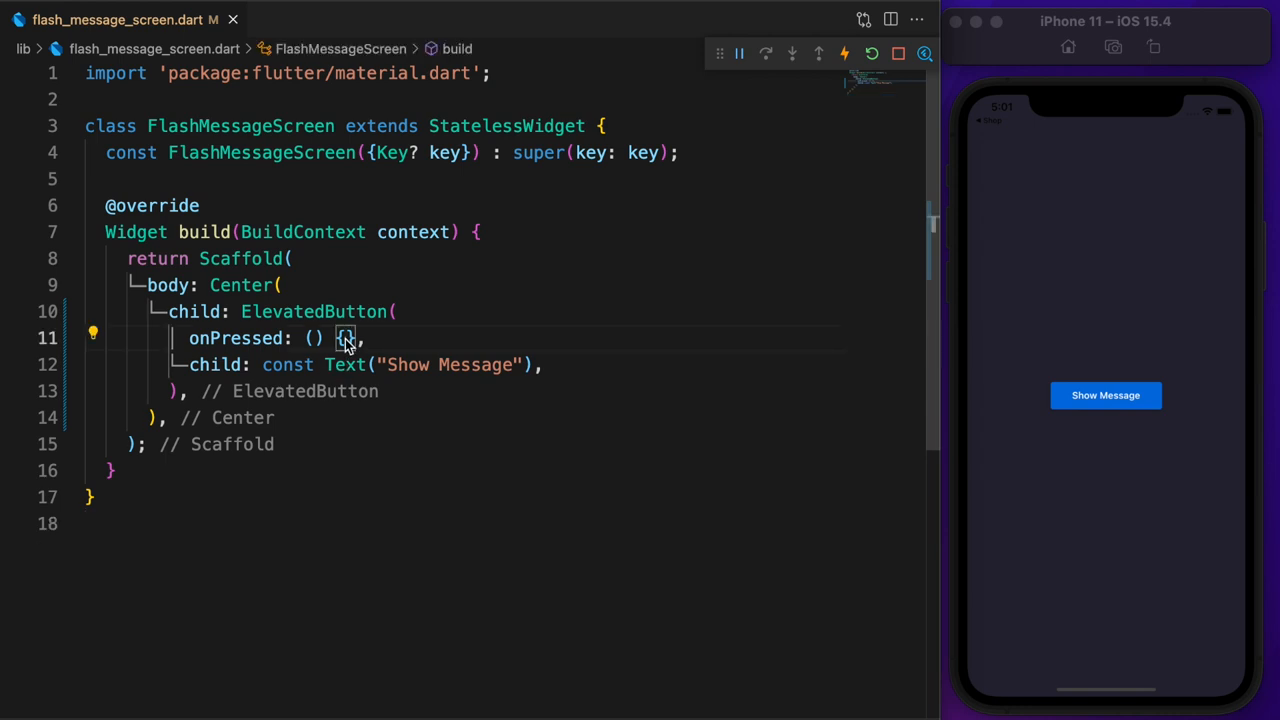
Step: Show a floating SnackBar reading 'Flutter default SnackBar is showing.' via ScaffoldMessenger in onPressed and preview it
{"action": "type", "text": "ScaffoldMessenger.of(context"}
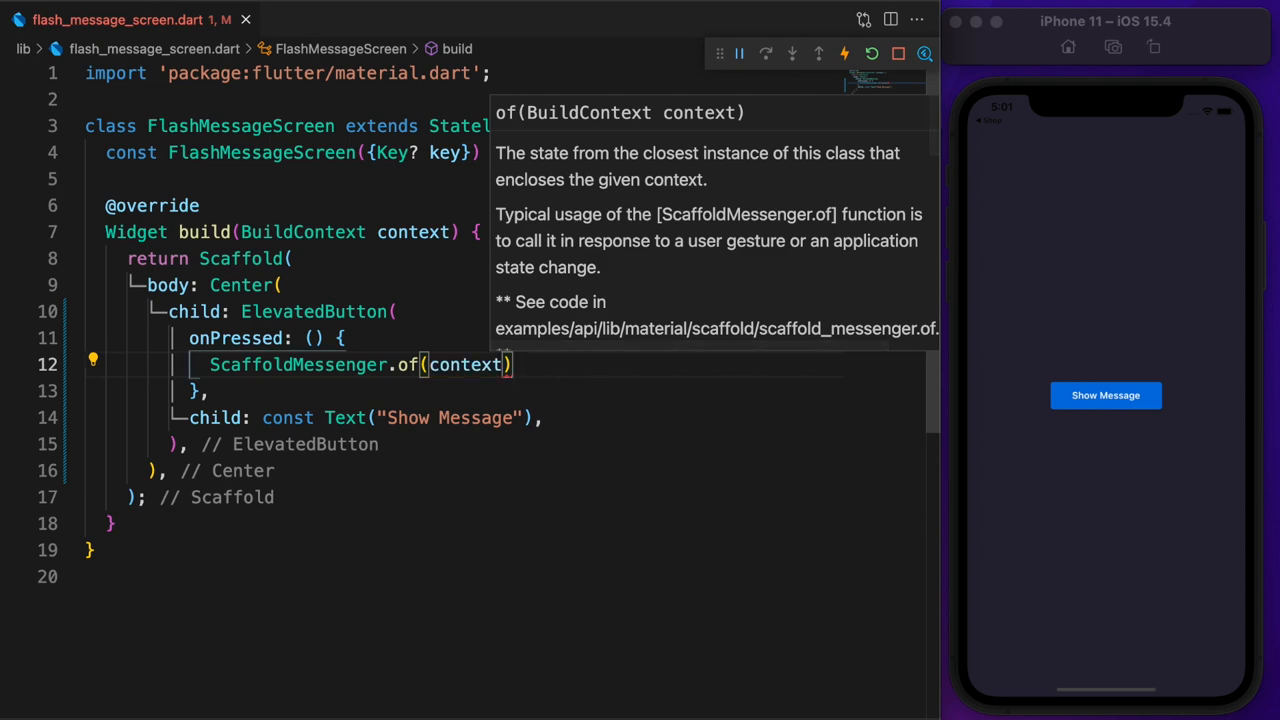
{"action": "type", "text": ".showSnackBar()"}
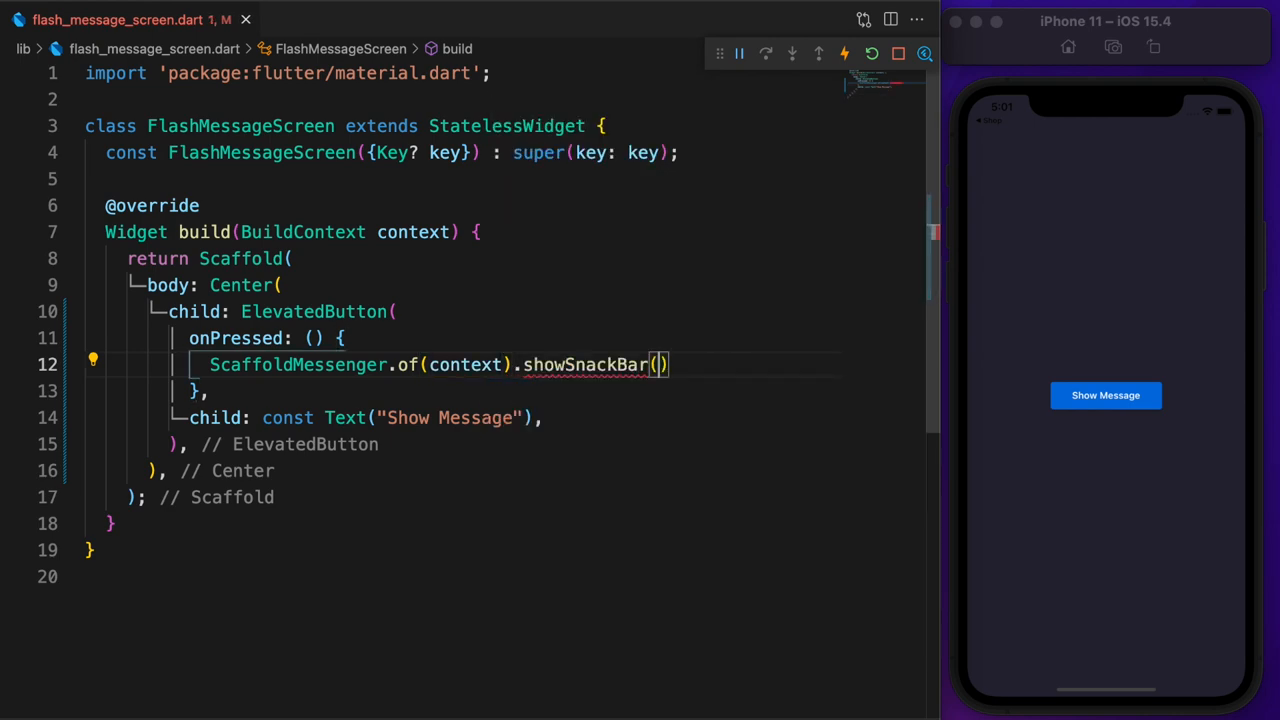
{"action": "type", "text": ";"}
{"action": "type", "text": "content: Text(\"\"),"}
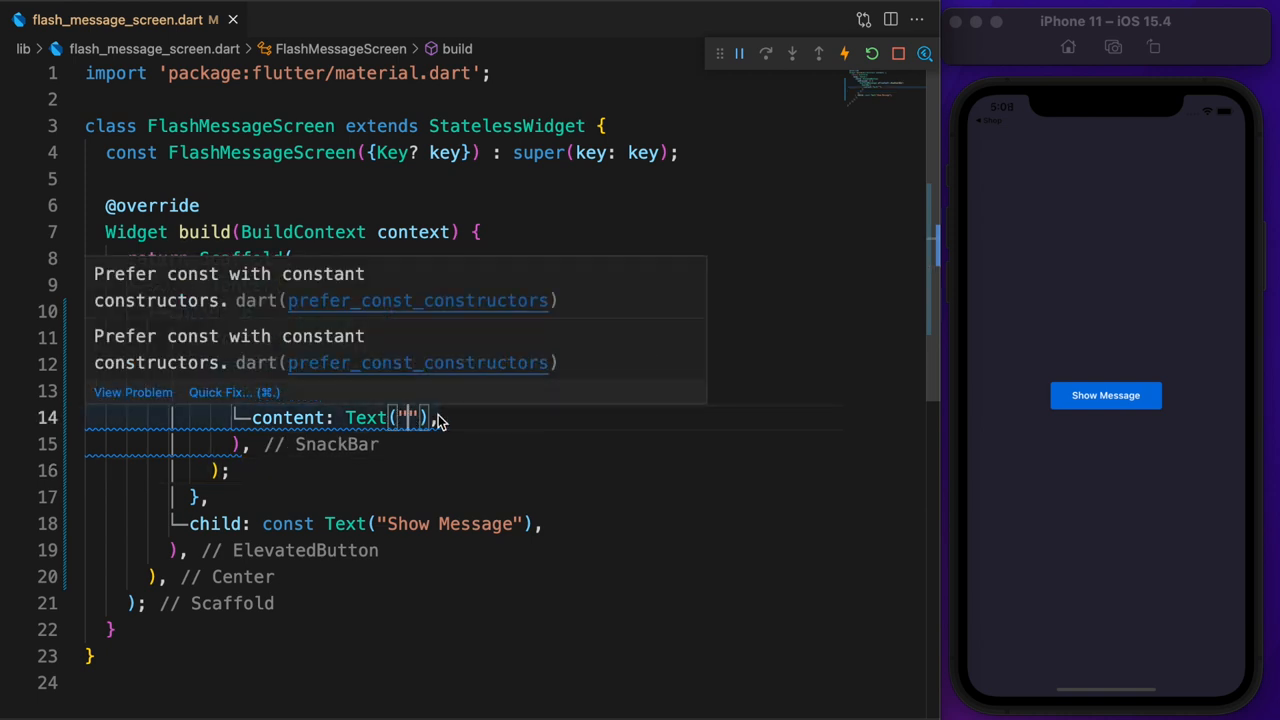
{"action": "type", "text": "Flutter default SnackBar is showing."}
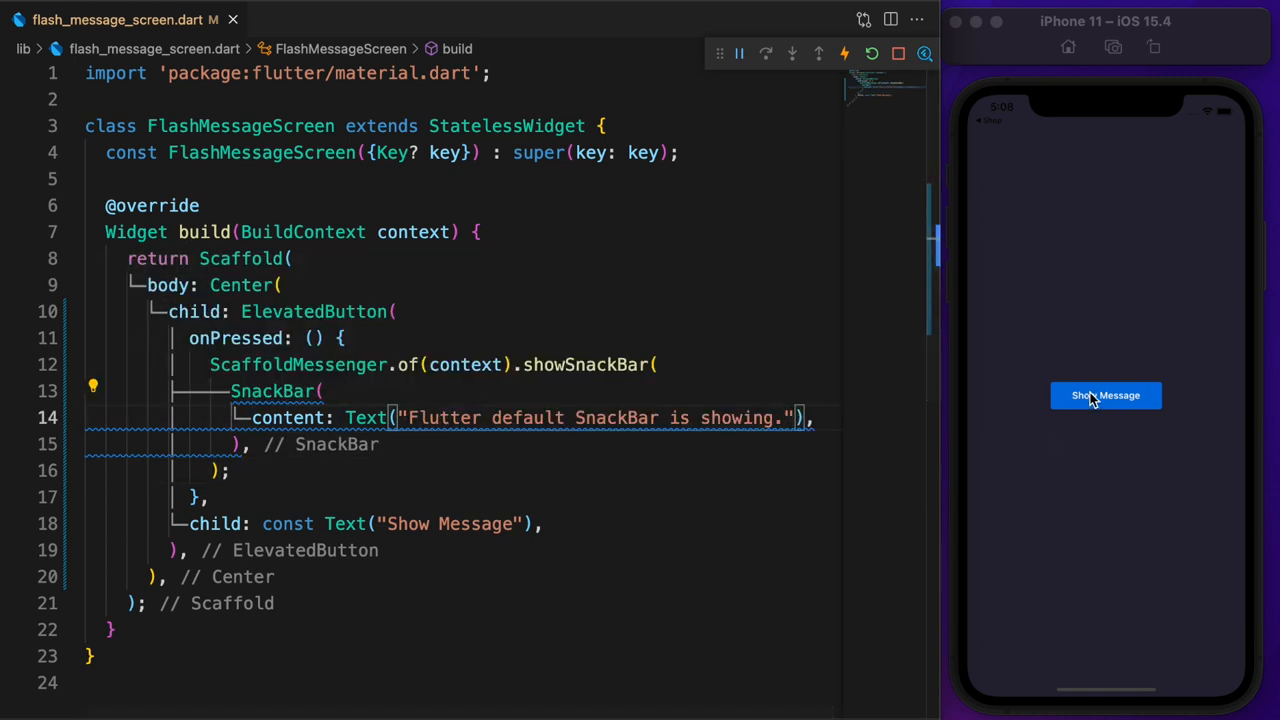
{"action": "left_click", "coordinate": [1105, 395]}
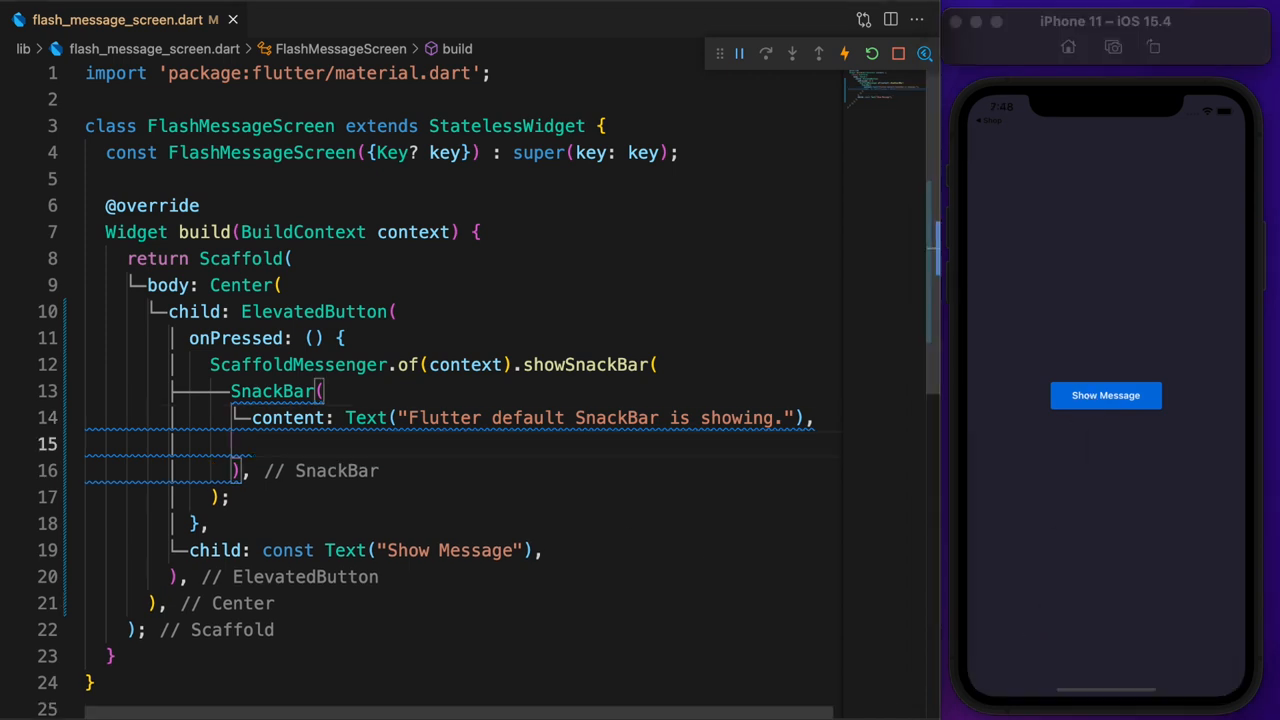
{"action": "type", "text": "behavior: SnackBe,"}
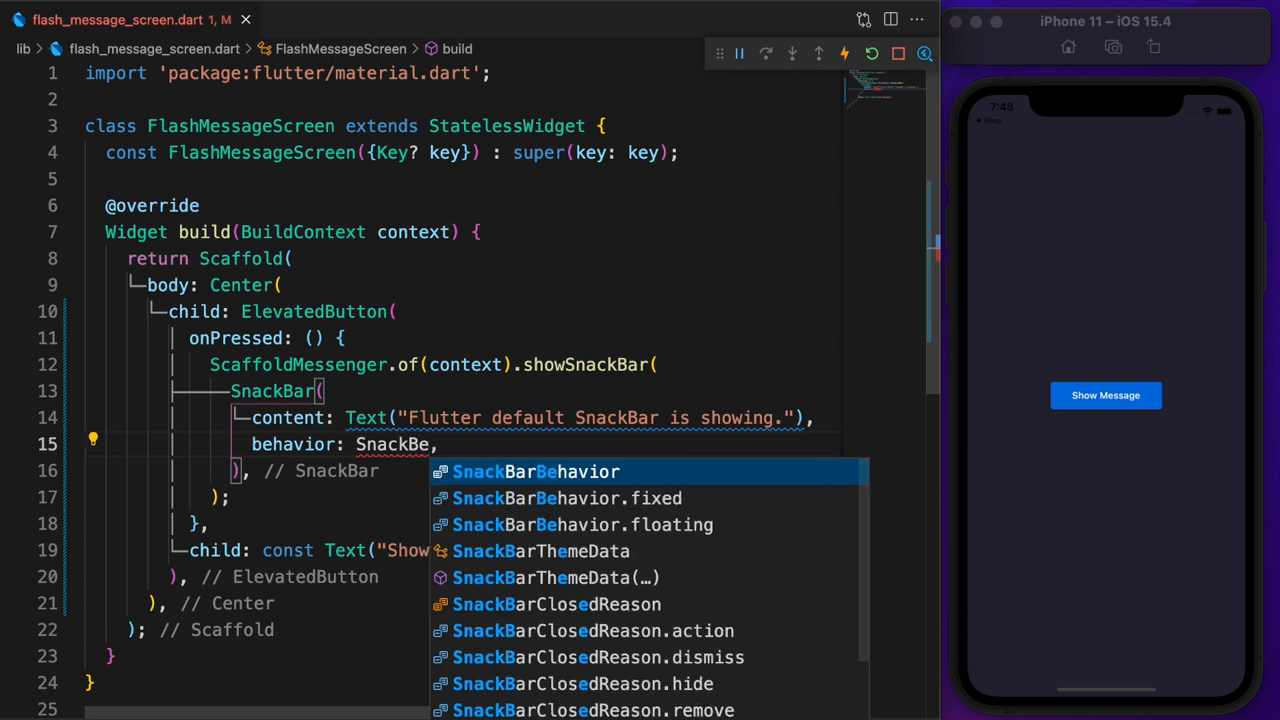
{"action": "left_click", "coordinate": [582, 524]}
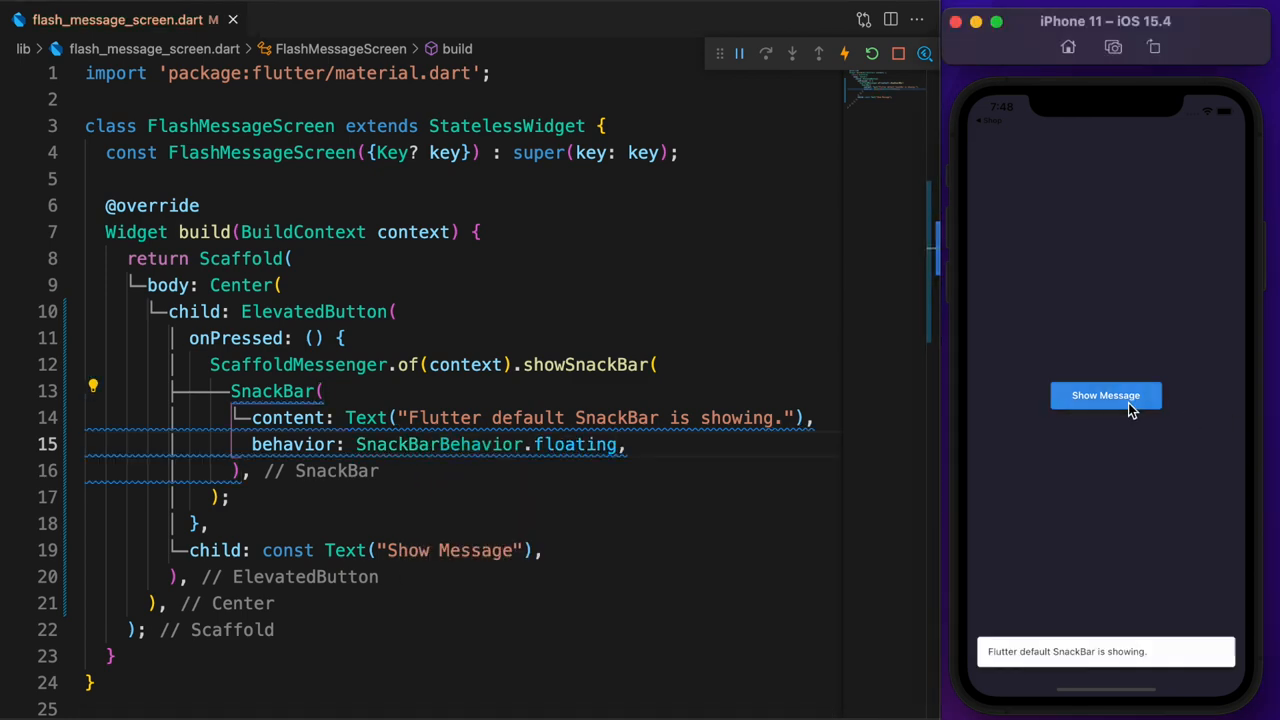
Step: Wrap the text in a 90-high Container coloured 0xFFC72C41, with transparent background and zero elevation, and preview it
{"action": "left_click", "coordinate": [92, 387]}
{"action": "type", "text": "decoration: BoxDecoration(),"}
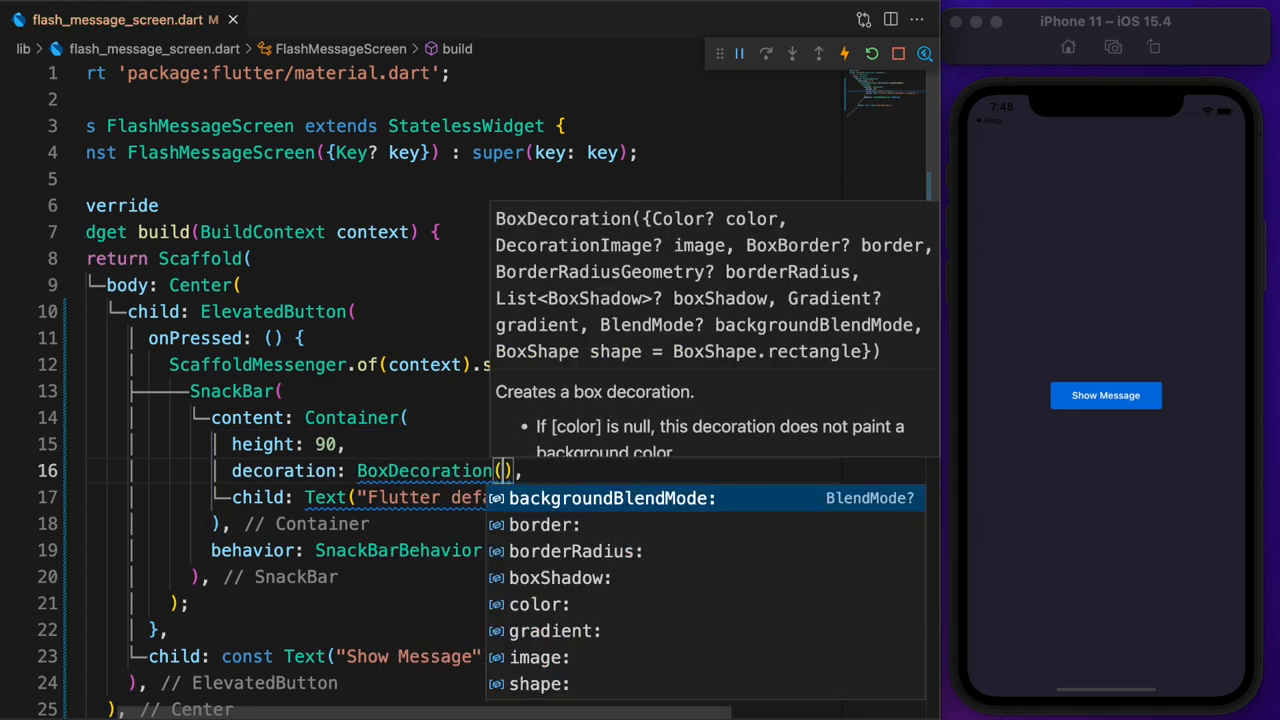
{"action": "type", "text": "color: Color(0xFFC72C41),"}
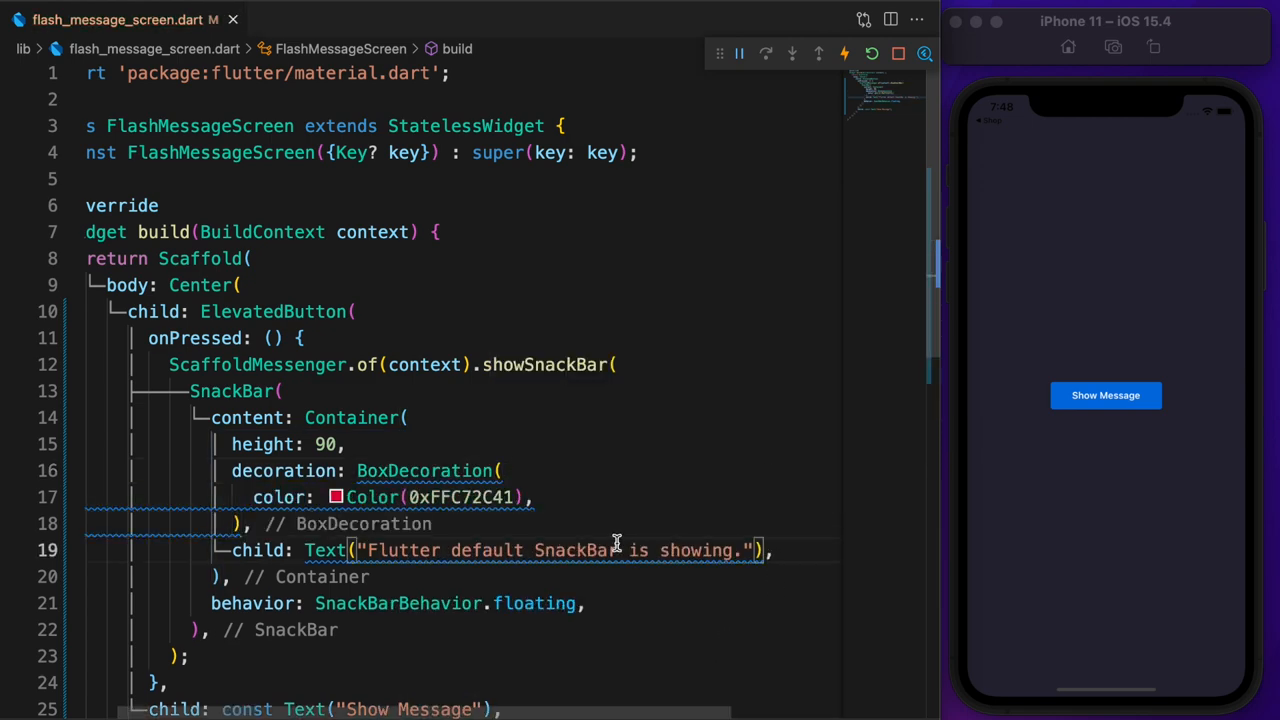
{"action": "left_click", "coordinate": [1105, 395]}
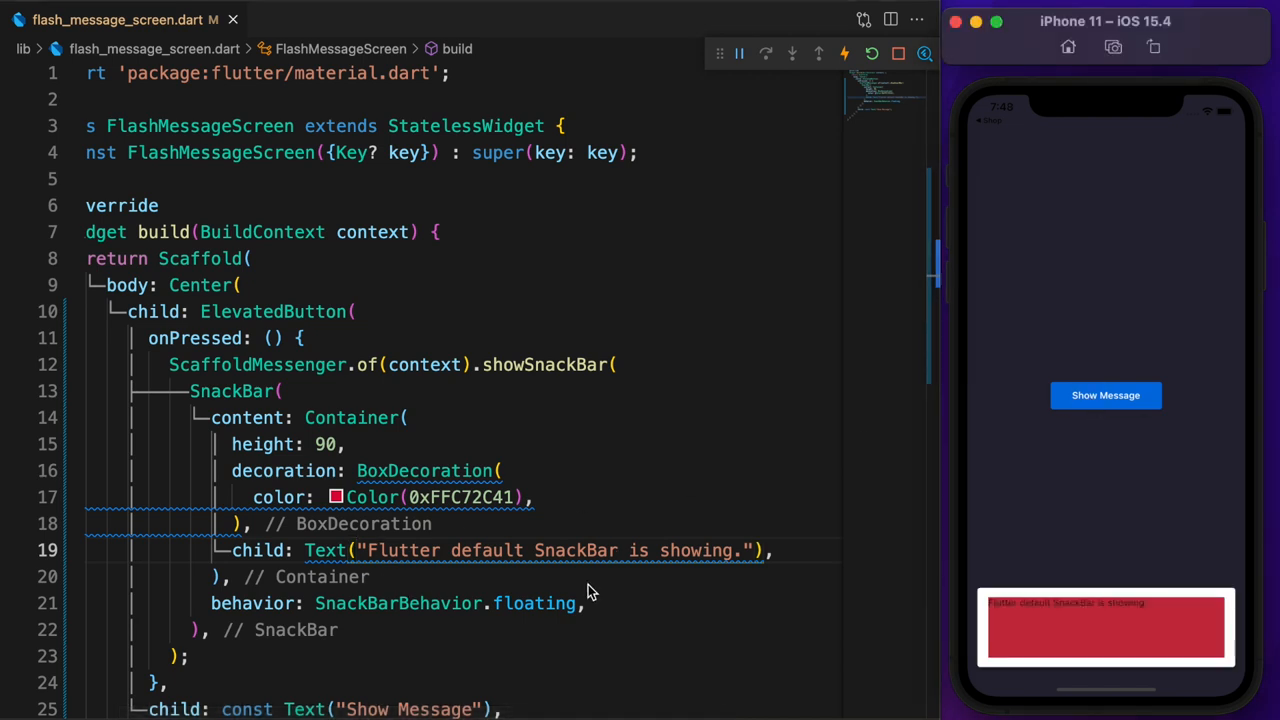
{"action": "type", "text": "backgroundColor: Colors.transparent,"}
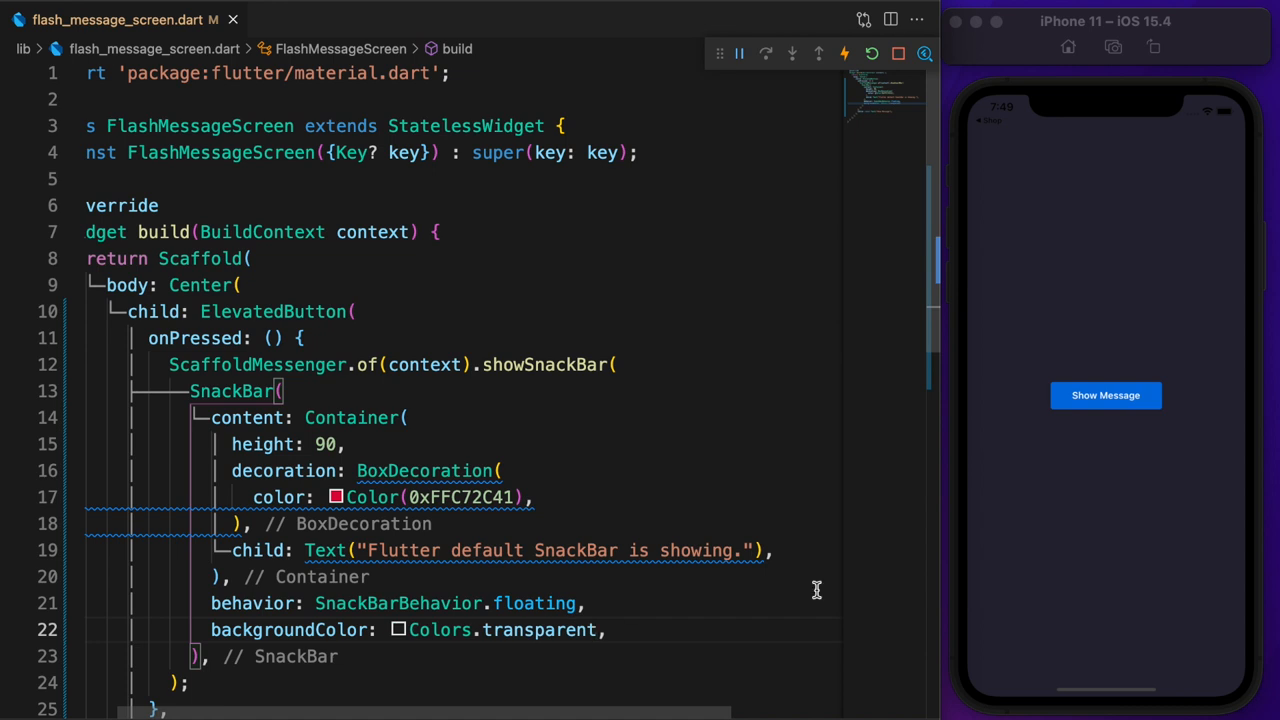
{"action": "left_click", "coordinate": [1105, 395]}
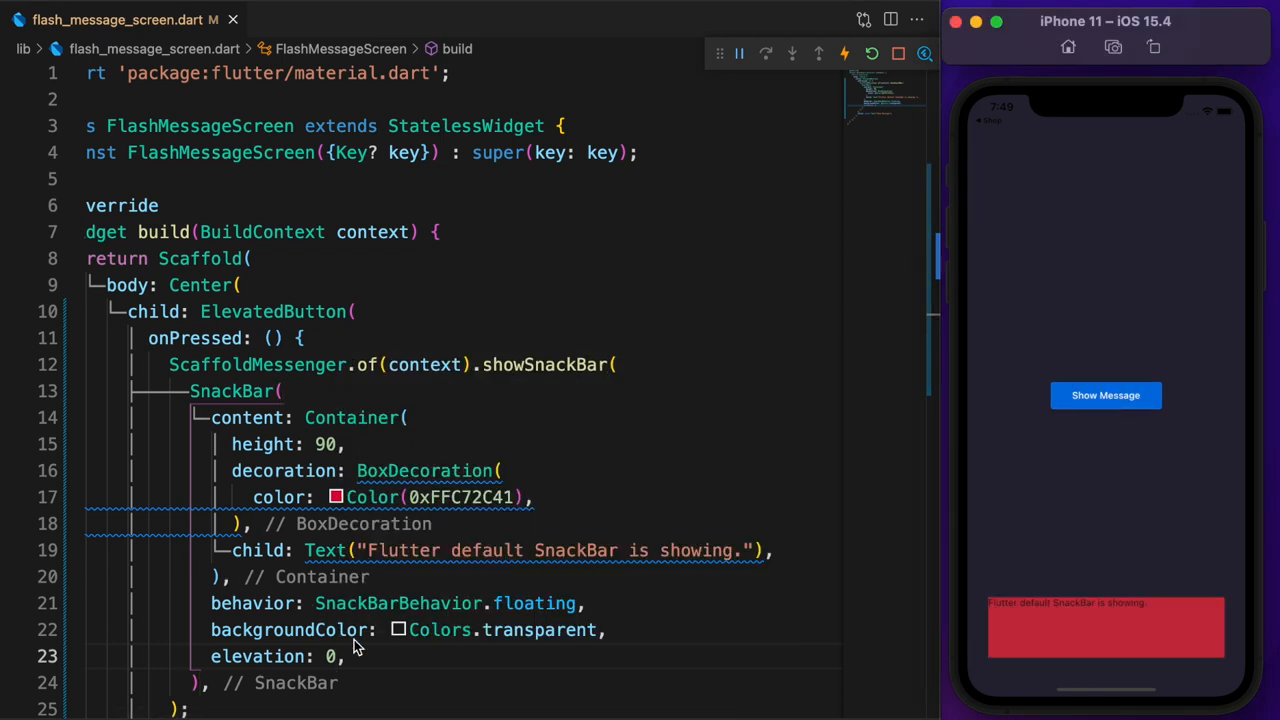
Step: Give the red container EdgeInsets.all(16) padding and BorderRadius circular(20) corners
{"action": "type", "text": "padding: EdgeInsets.all(16),"}
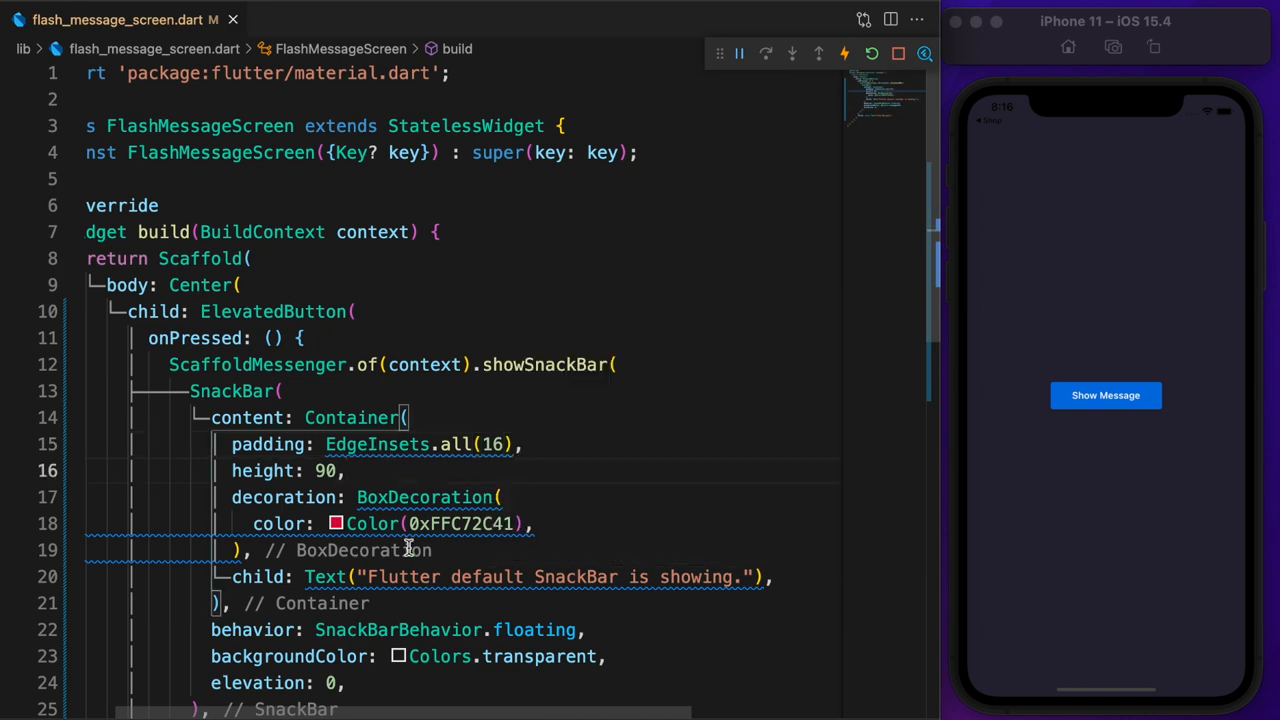
{"action": "type", "text": "borderRadius: BorderRadius.all()"}
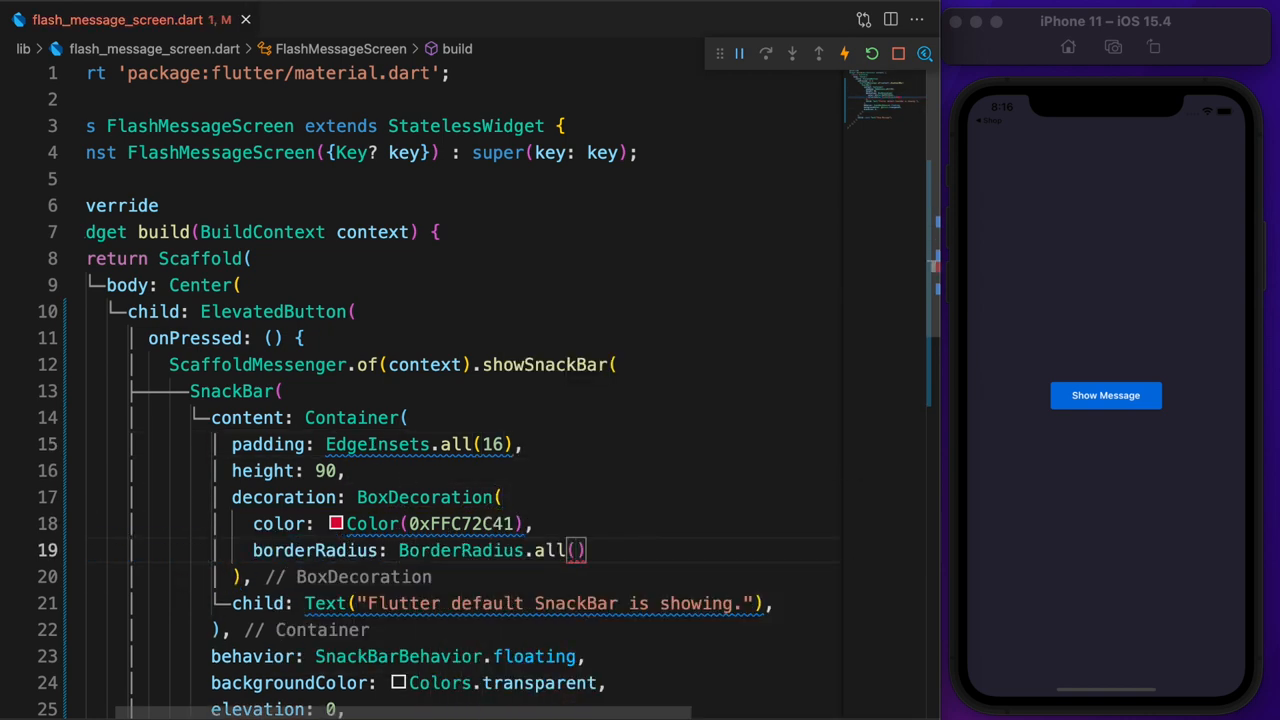
{"action": "type", "text": "Radius.circular(20),"}
{"action": "type", "text": "Text(\"Oh snap!"}
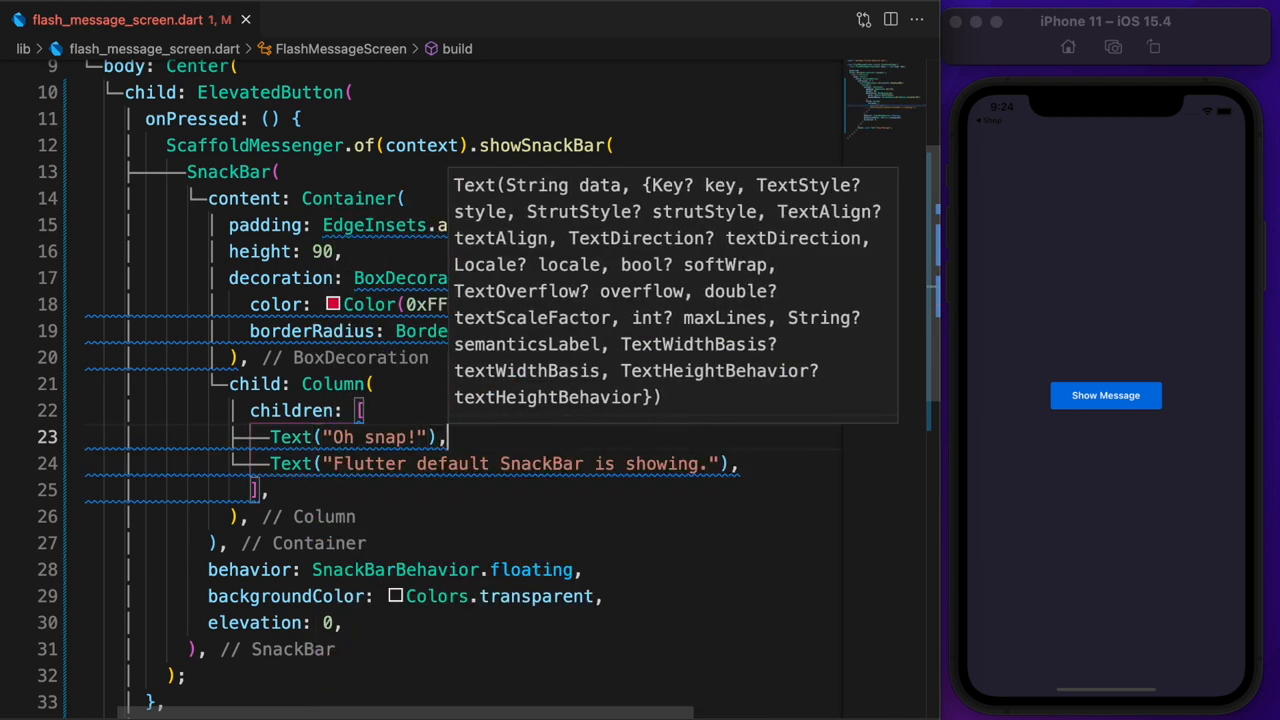
Step: Put a white size-18 'Oh snap!' heading above the white message in a Column and preview it
{"action": "type", "text": ", style: TextStyle()"}
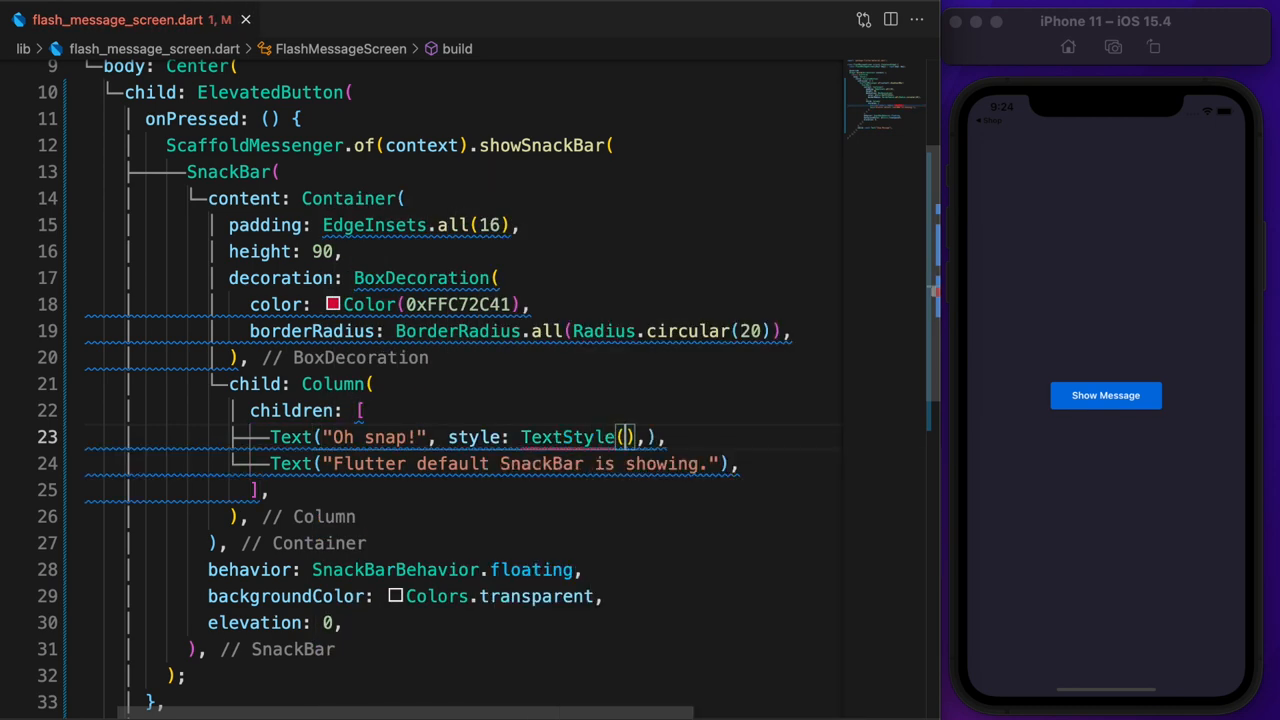
{"action": "type", "text": "fontSize: 18, color: Colors.white"}
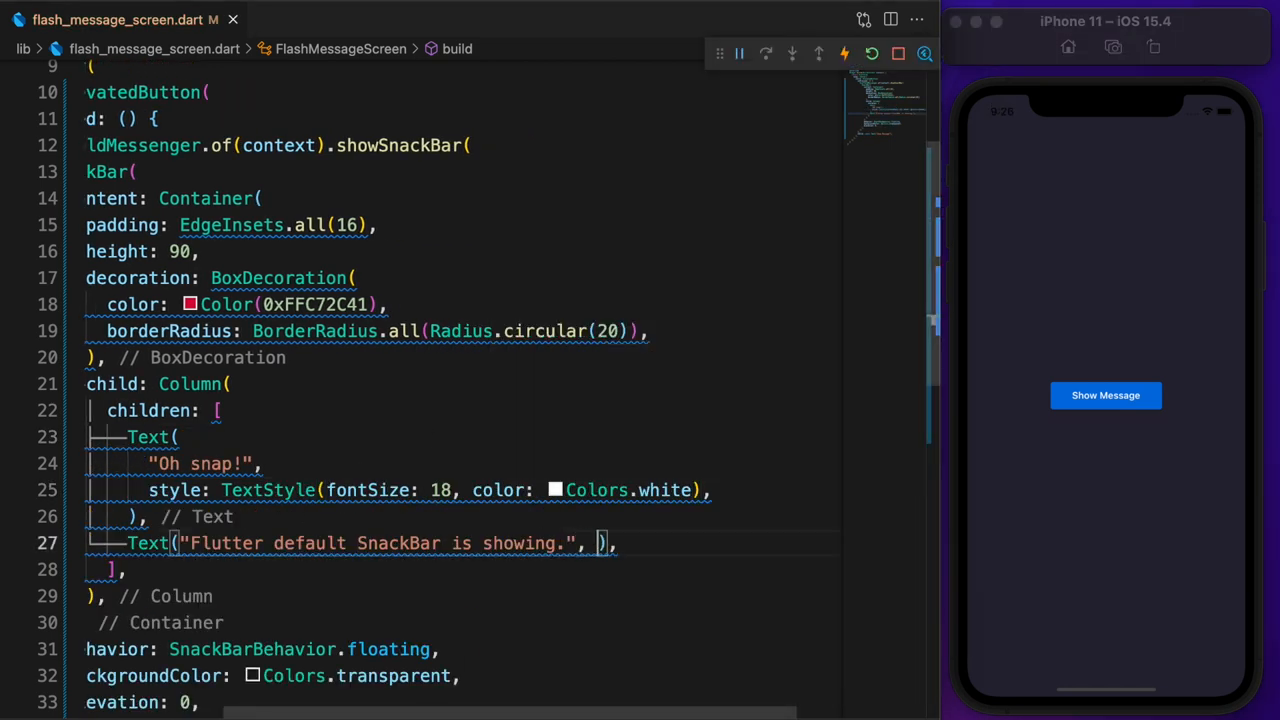
{"action": "type", "text": "style: TextStyle(color: Colors.white"}
{"action": "type", "text": "fontSize: 12,"}
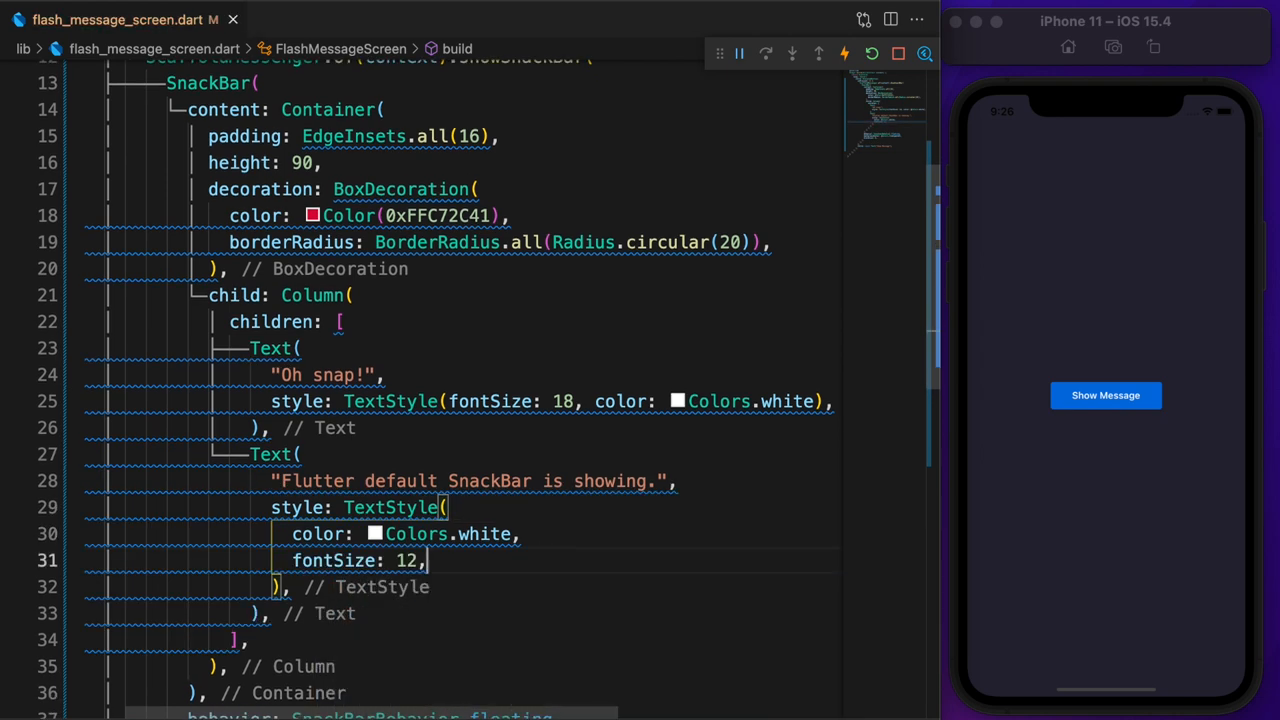
{"action": "left_click", "coordinate": [1105, 395]}
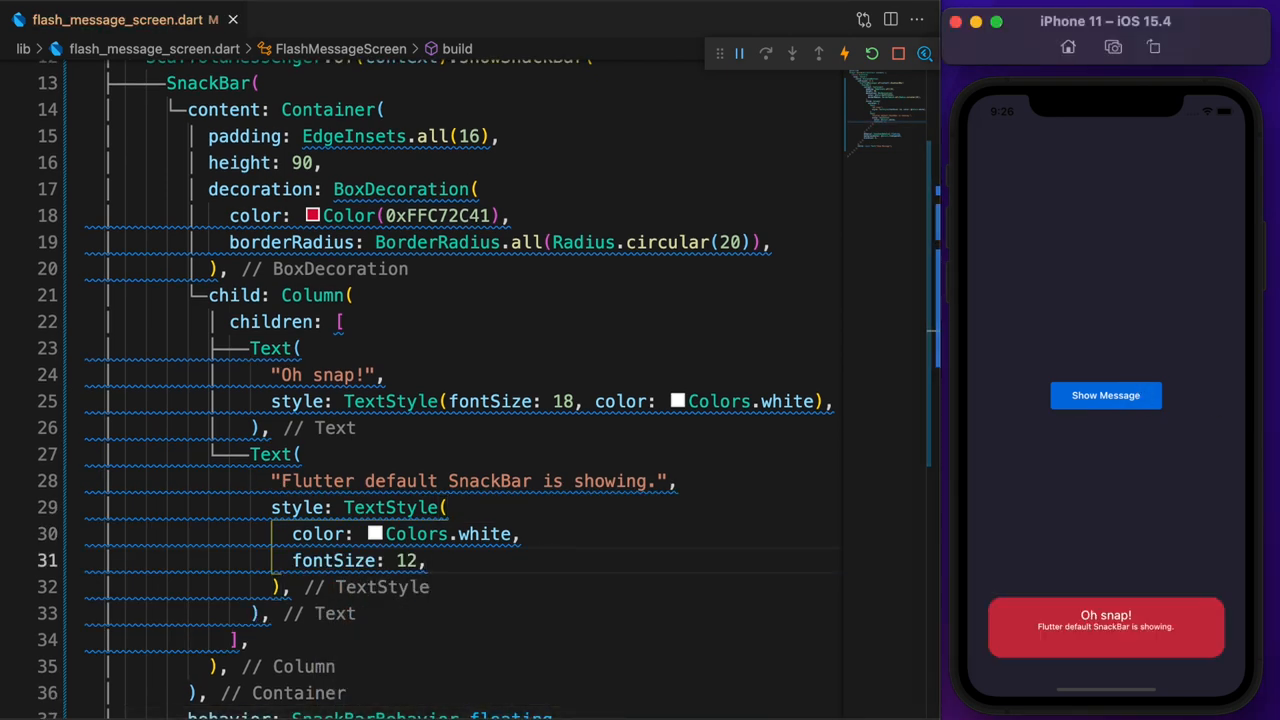
Step: Cap the message at 2 lines with ellipsis overflow and set crossAxisAlignment to start
{"action": "type", "text": "maxLines: 2,"}
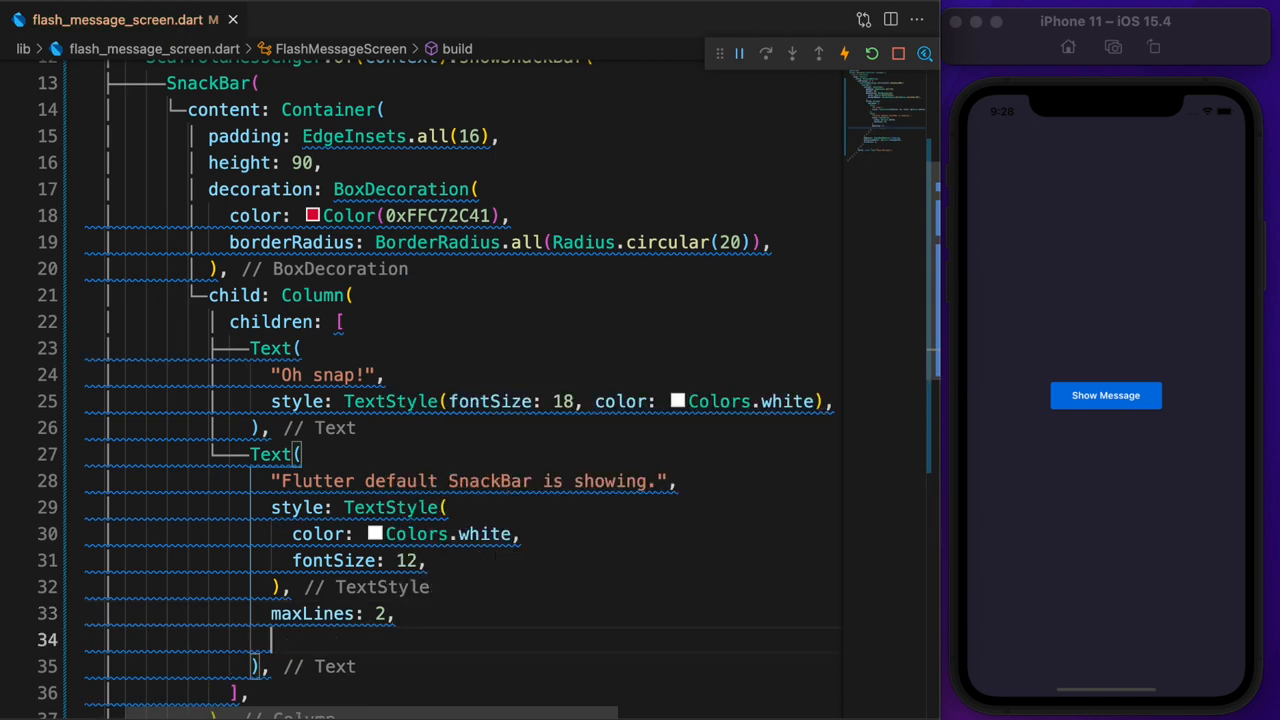
{"action": "type", "text": "overflow: TextOverflow.ellipsis,"}
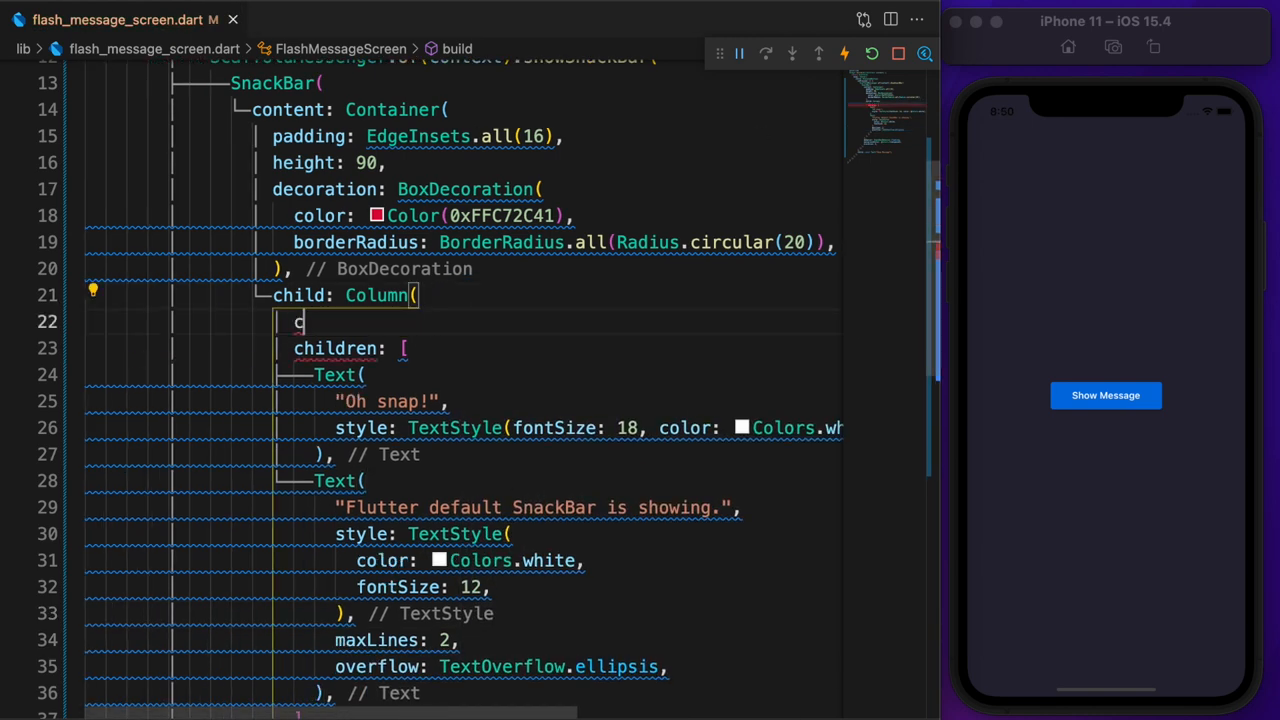
{"action": "type", "text": "crossAxisAlignment: CrossAxisAlignment.start,"}
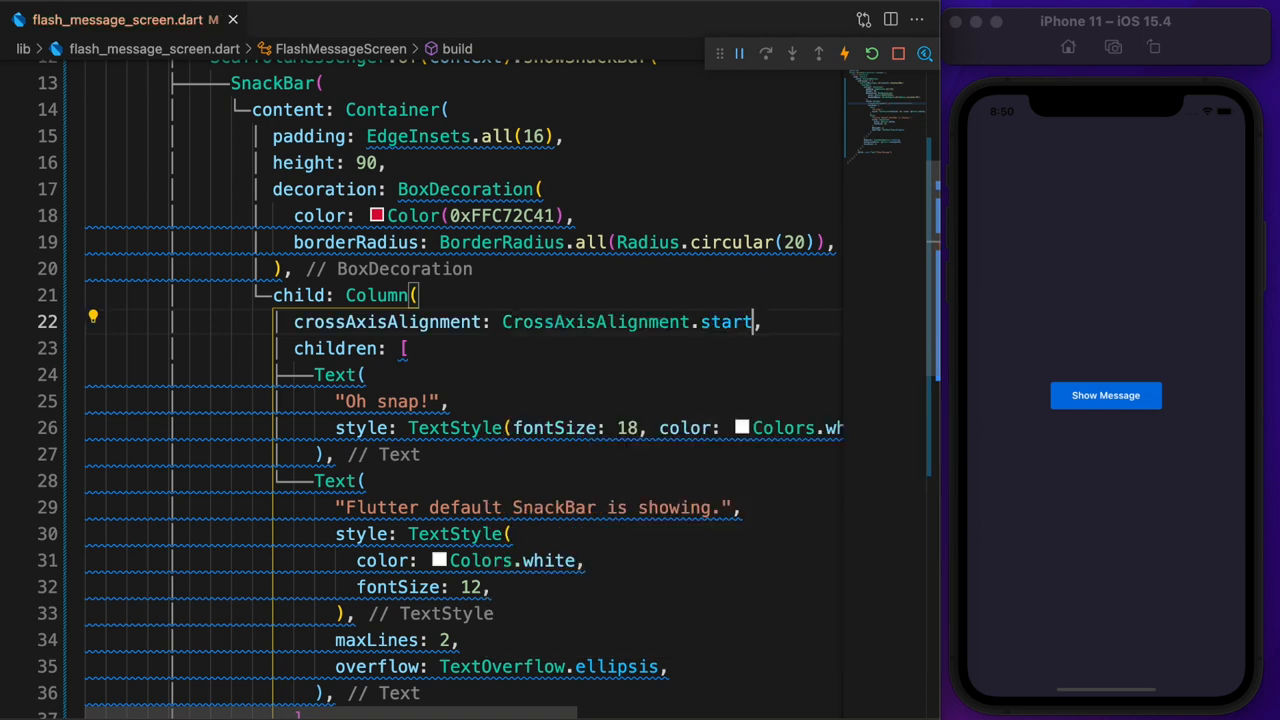
Step: Wrap the Column in a Row after a SizedBox of width 48 and put the Column inside Expanded
{"action": "left_click", "coordinate": [1105, 395]}
{"action": "type", "text": "SizedBox("}
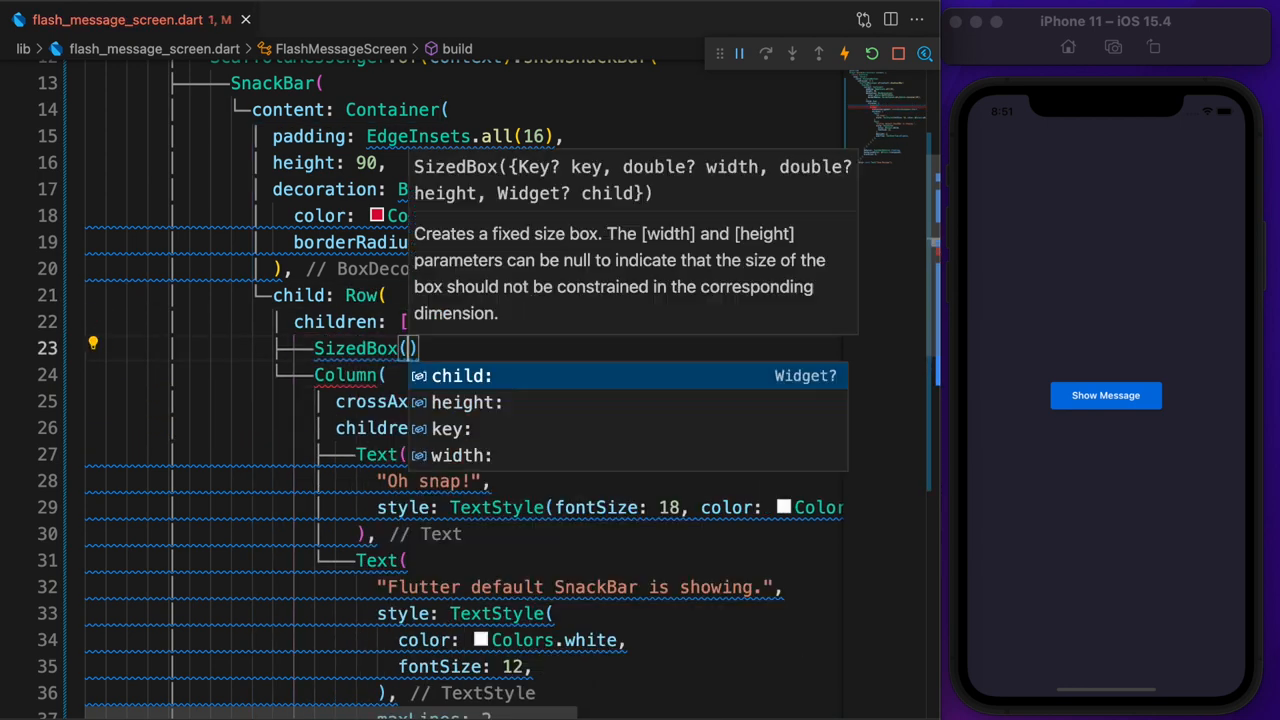
{"action": "type", "text": "width: 48"}
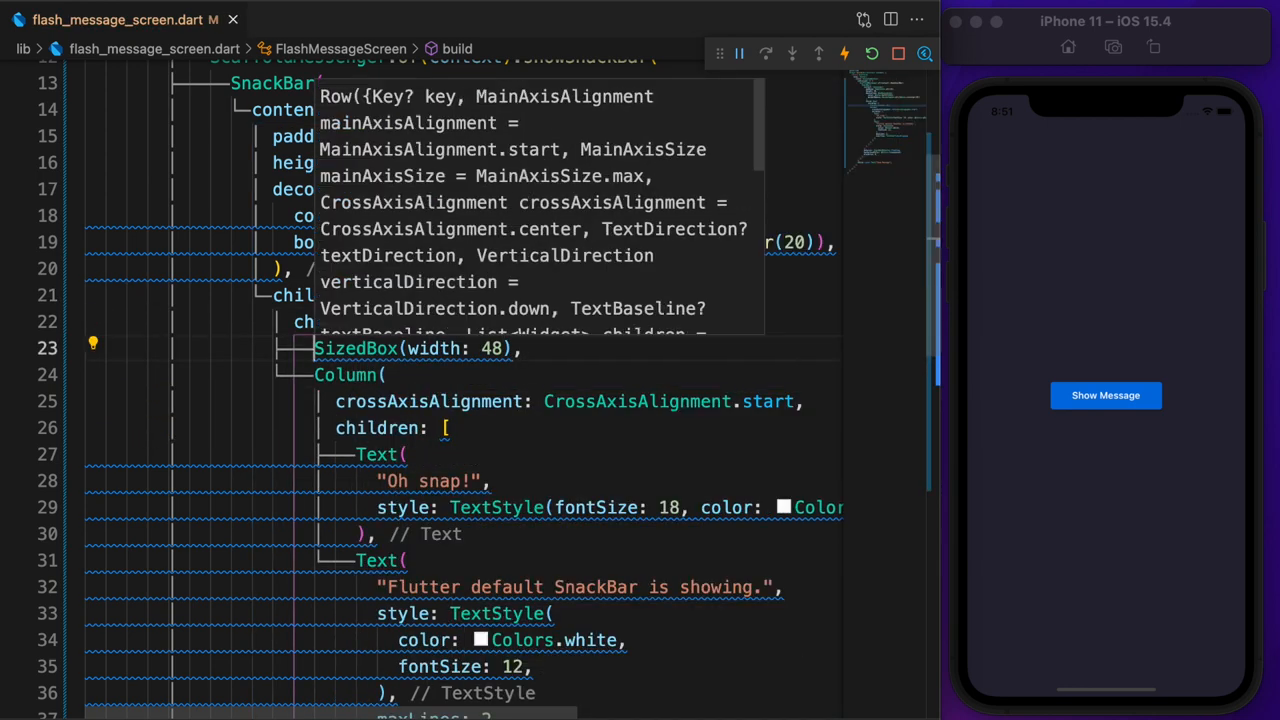
{"action": "left_click", "coordinate": [343, 374]}
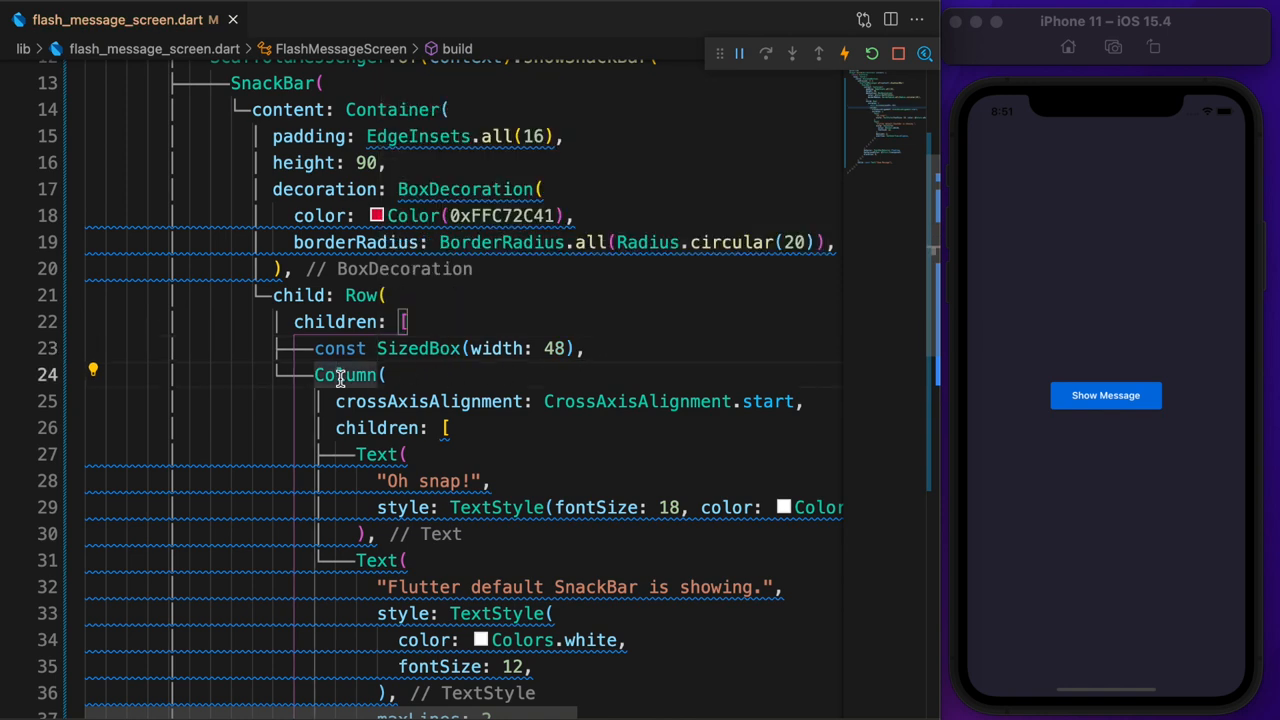
{"action": "type", "text": "Expand("}
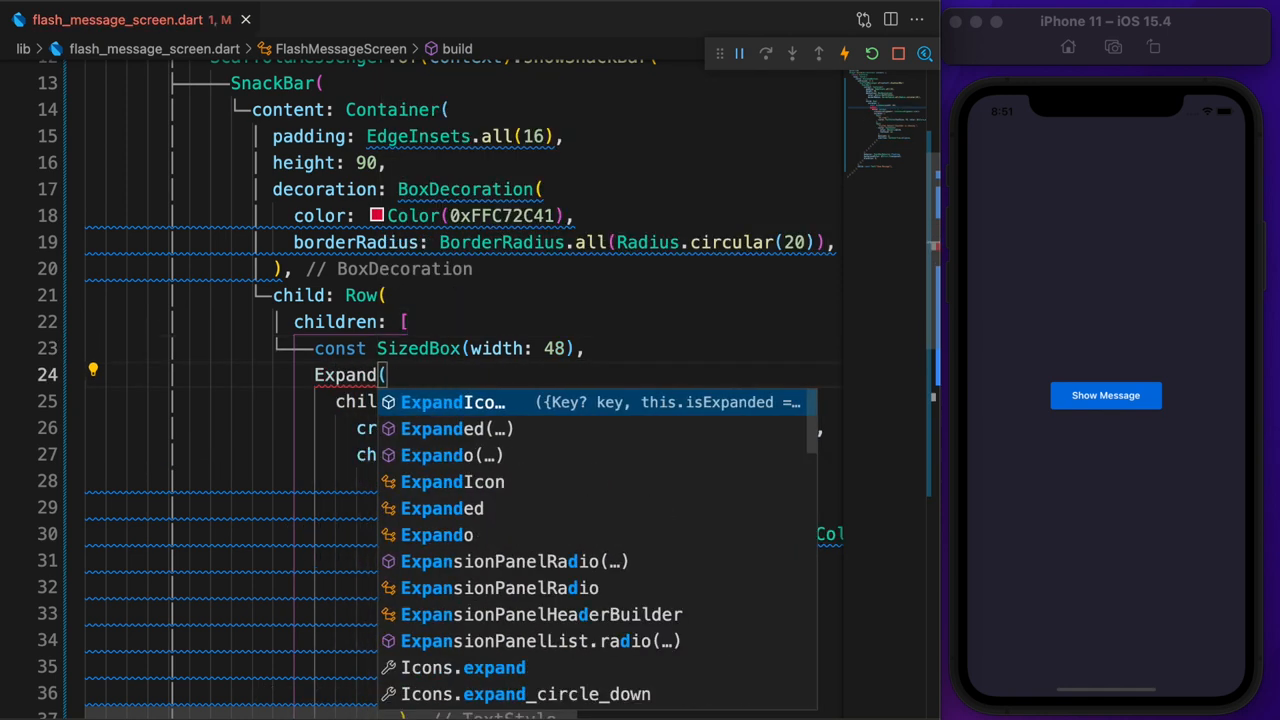
{"action": "type", "text": "ed"}
{"action": "key", "text": "Enter"}
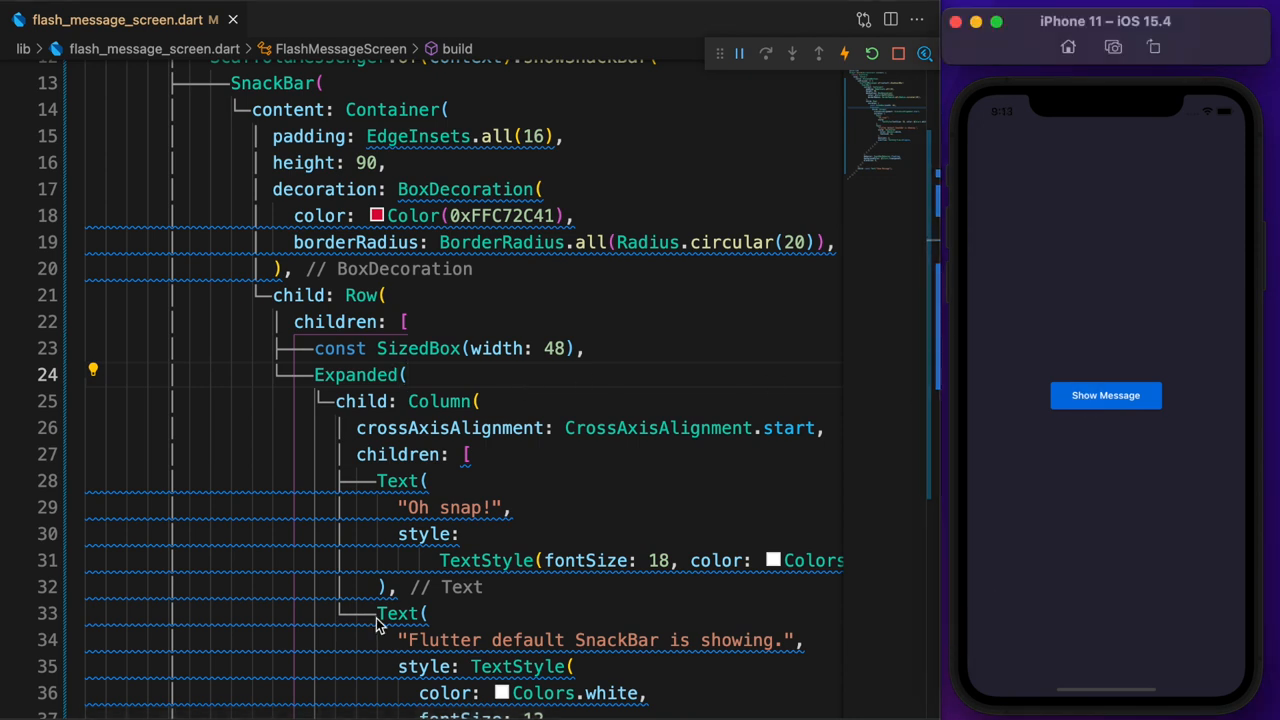
{"action": "left_click", "coordinate": [392, 255]}
{"action": "type", "text": "S"}
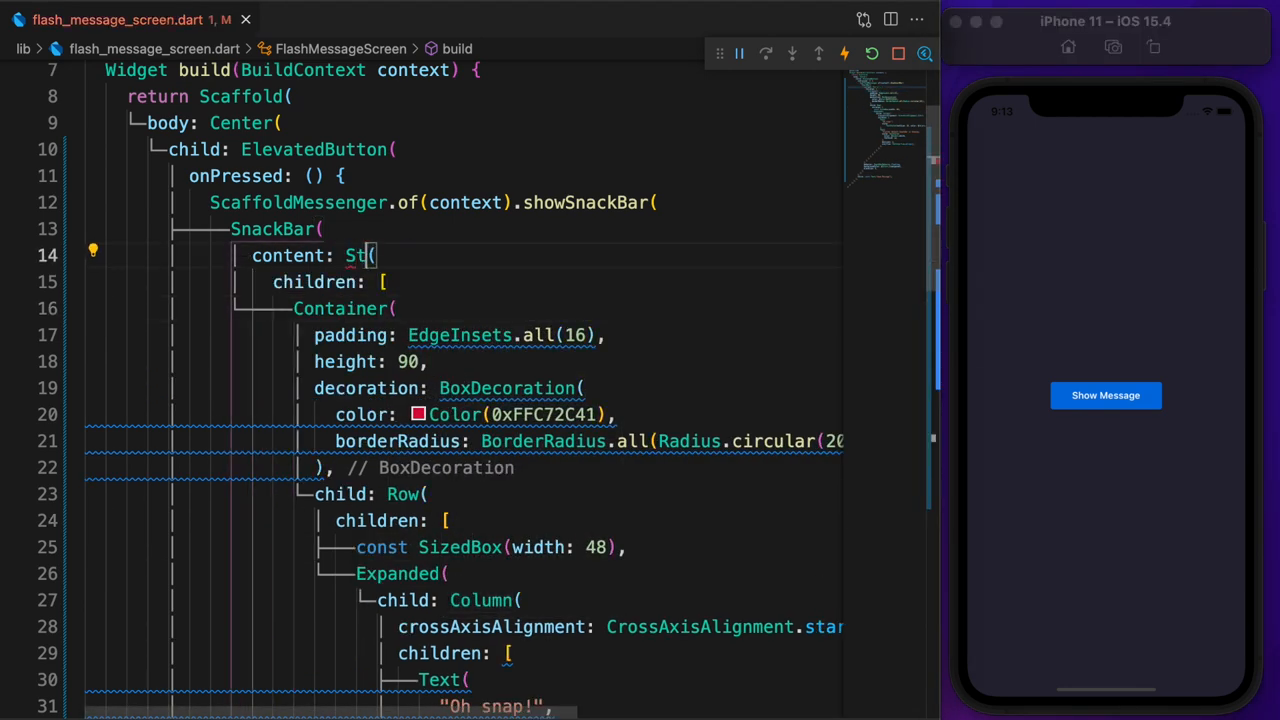
Step: Change the SnackBar content to a Stack around the red container
{"action": "type", "text": "ack"}
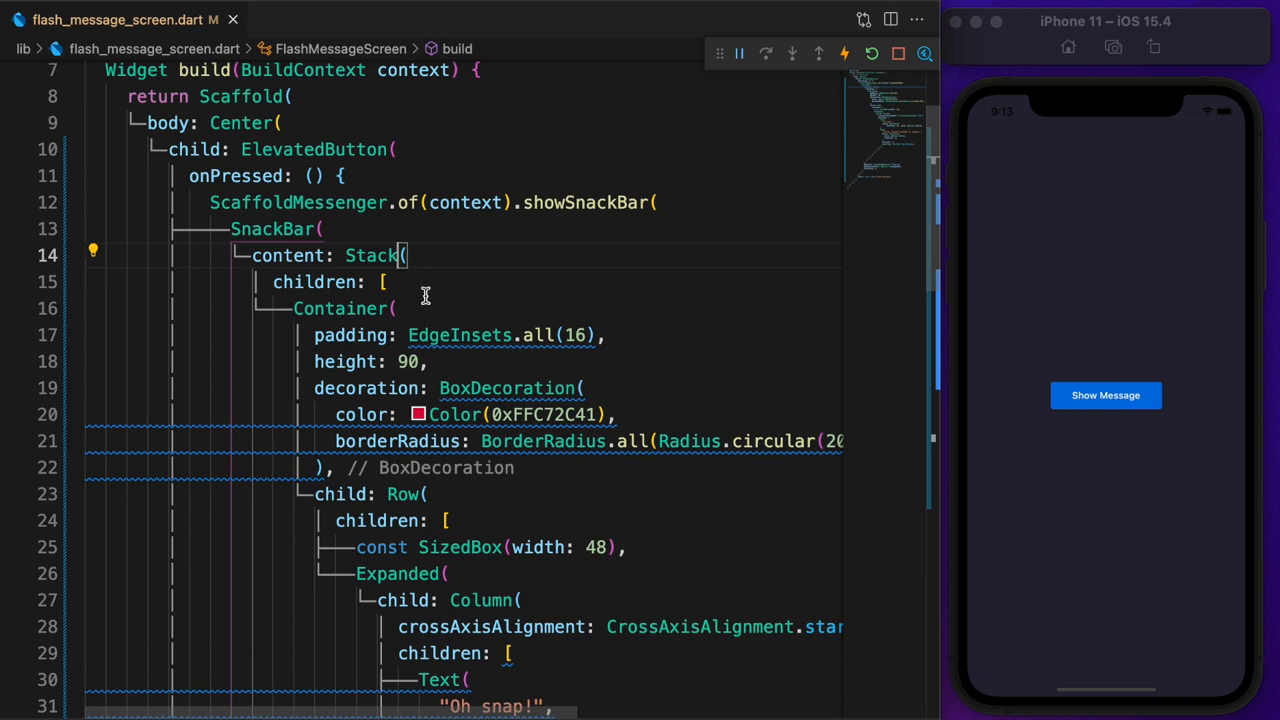
{"action": "scroll", "scroll_direction": "down", "scroll_amount": 3}
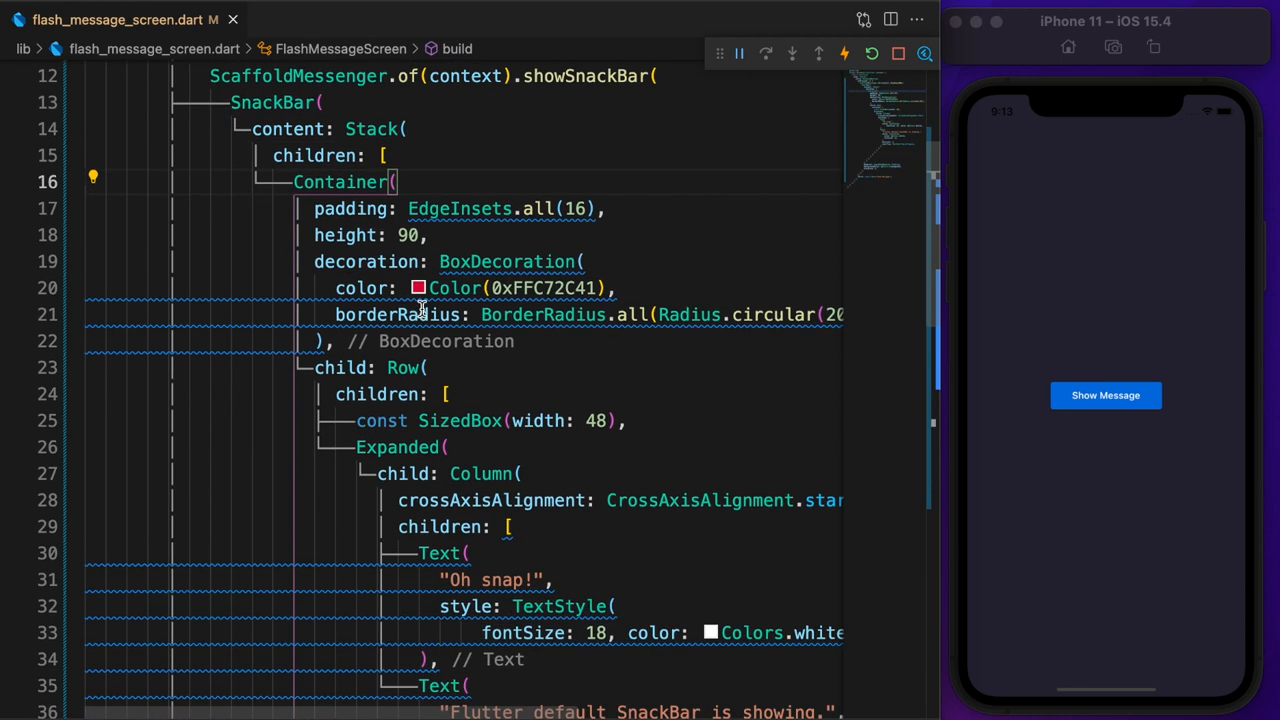
{"action": "scroll", "scroll_direction": "down", "scroll_amount": 3}
{"action": "type", "text": "SvgPicture.asset"}
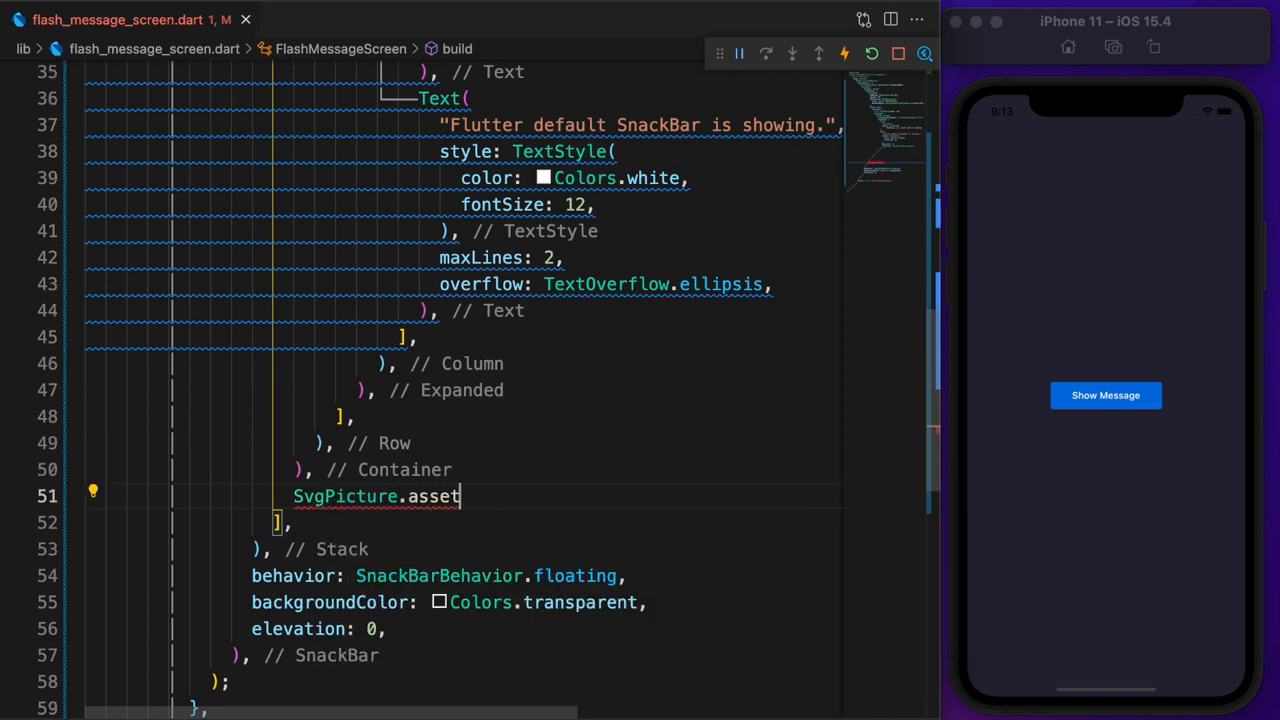
Step: Add SvgPicture.asset bubbles.svg, 48 high and 40 wide, tinted 0xFF801336, after the container
{"action": "type", "text": "(\"assets/icons/bubbles.svg\"),"}
{"action": "type", "text": "width: 40,"}
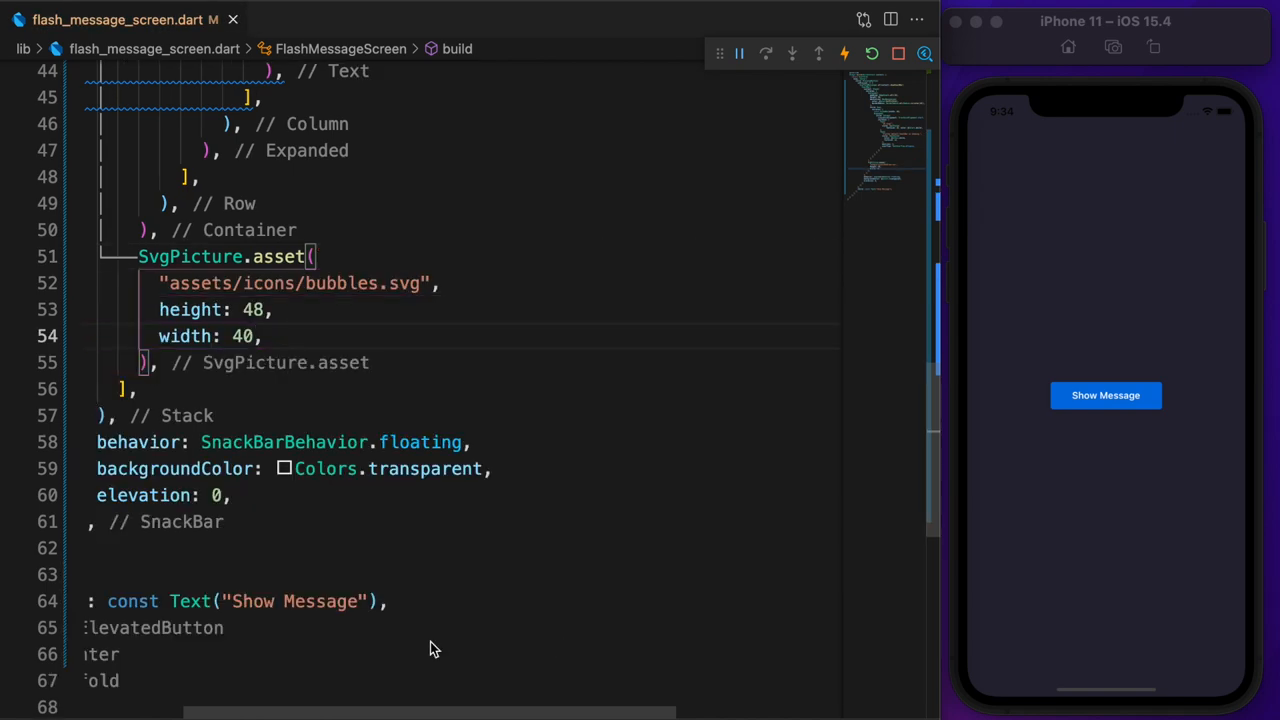
{"action": "type", "text": "color: Color(0xFF801336),"}
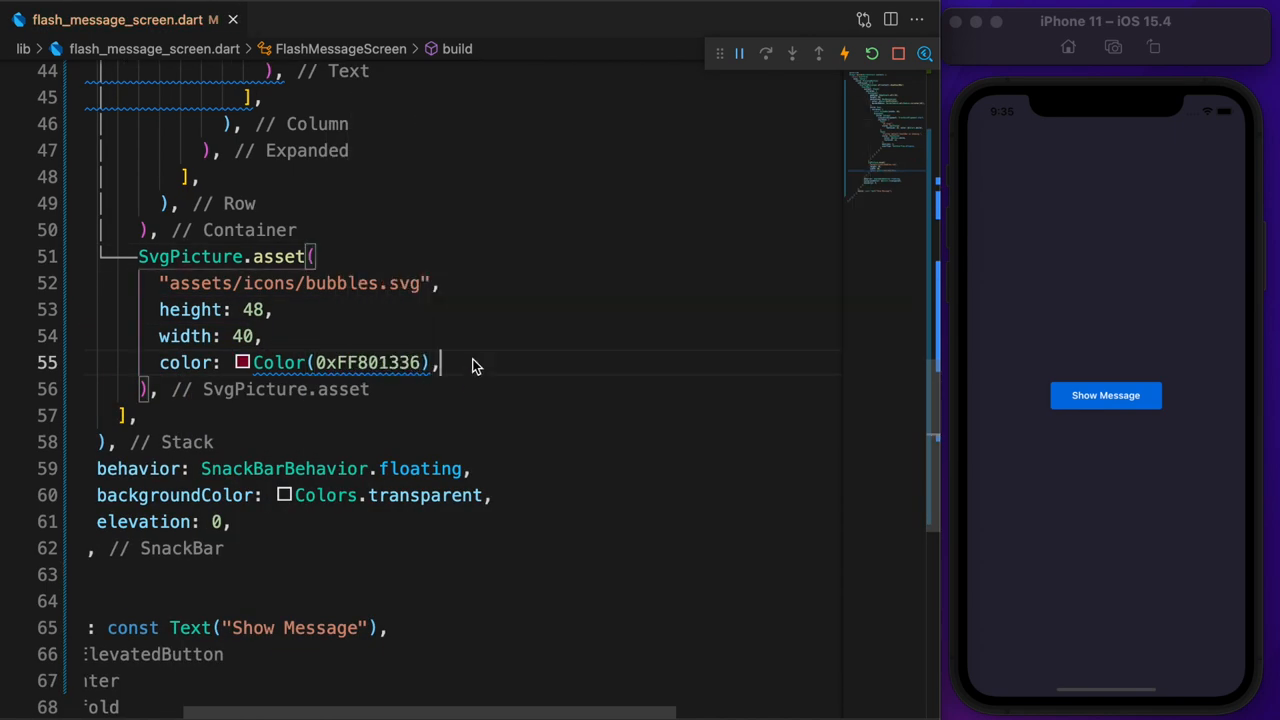
{"action": "left_click", "coordinate": [190, 256]}
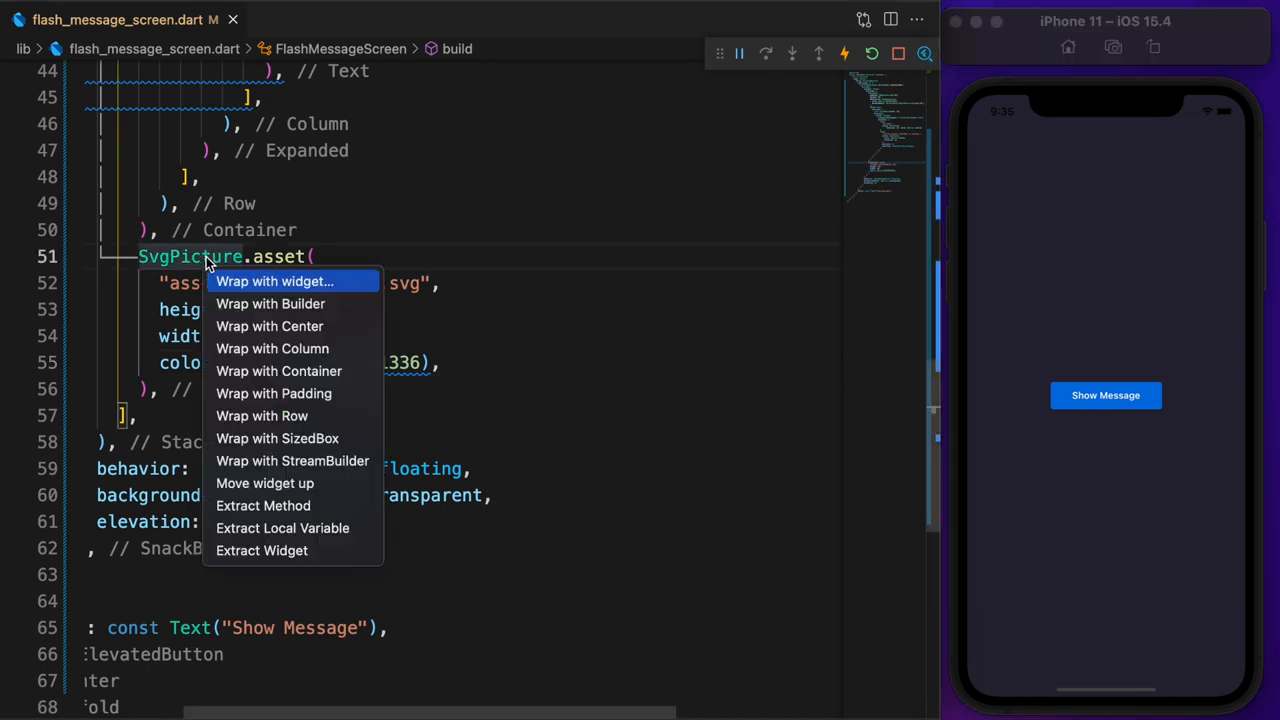
Step: Wrap the bubbles picture in Positioned(bottom: 0) and a ClipRRect with a circular bottom-left radius
{"action": "type", "text": "Positioned("}
{"action": "type", "text": "borderRadius: Borral,"}
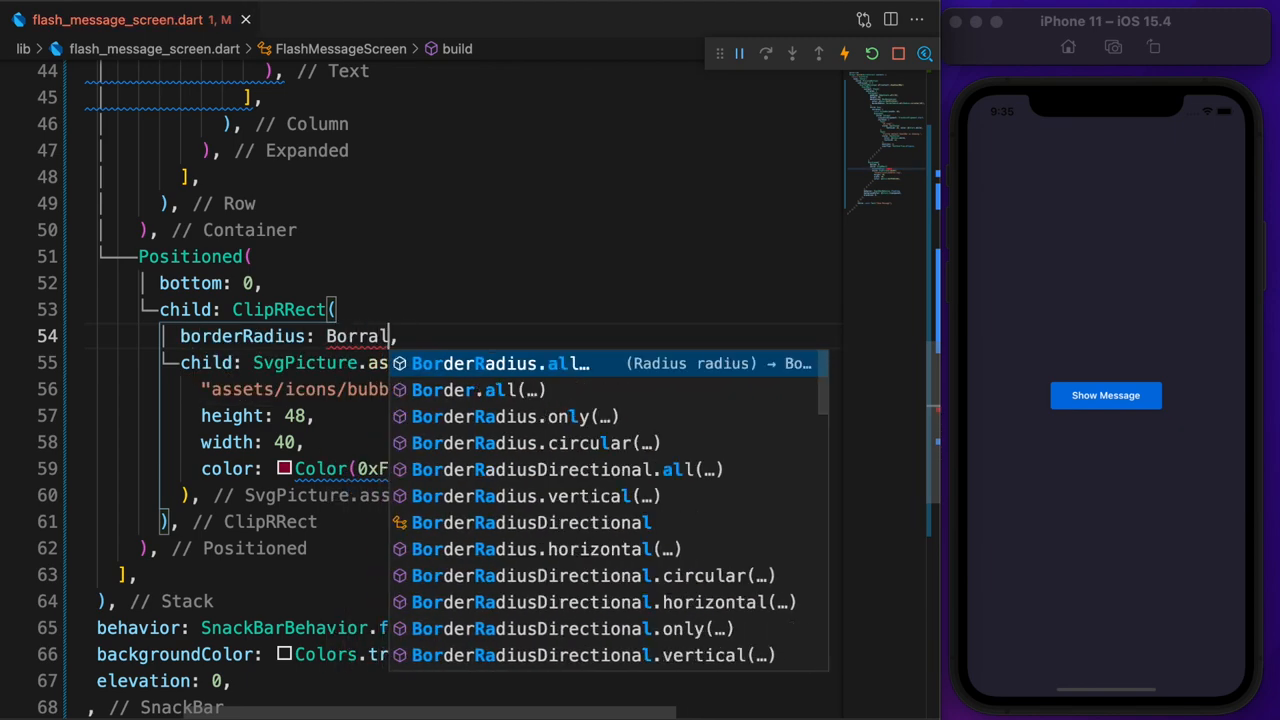
{"action": "type", "text": "BorderRadius.only(bottomLeft: Radic"}
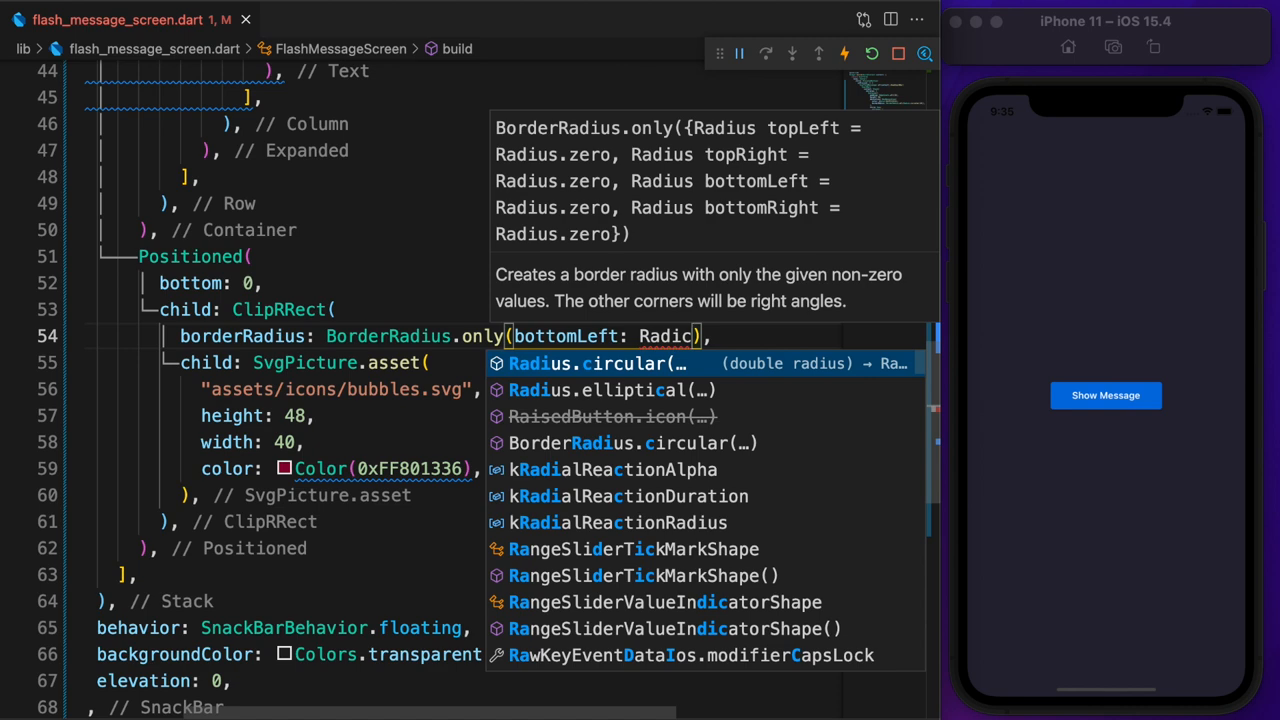
{"action": "left_click", "coordinate": [600, 364]}
{"action": "type", "text": "SvgPicture.asset(\""}
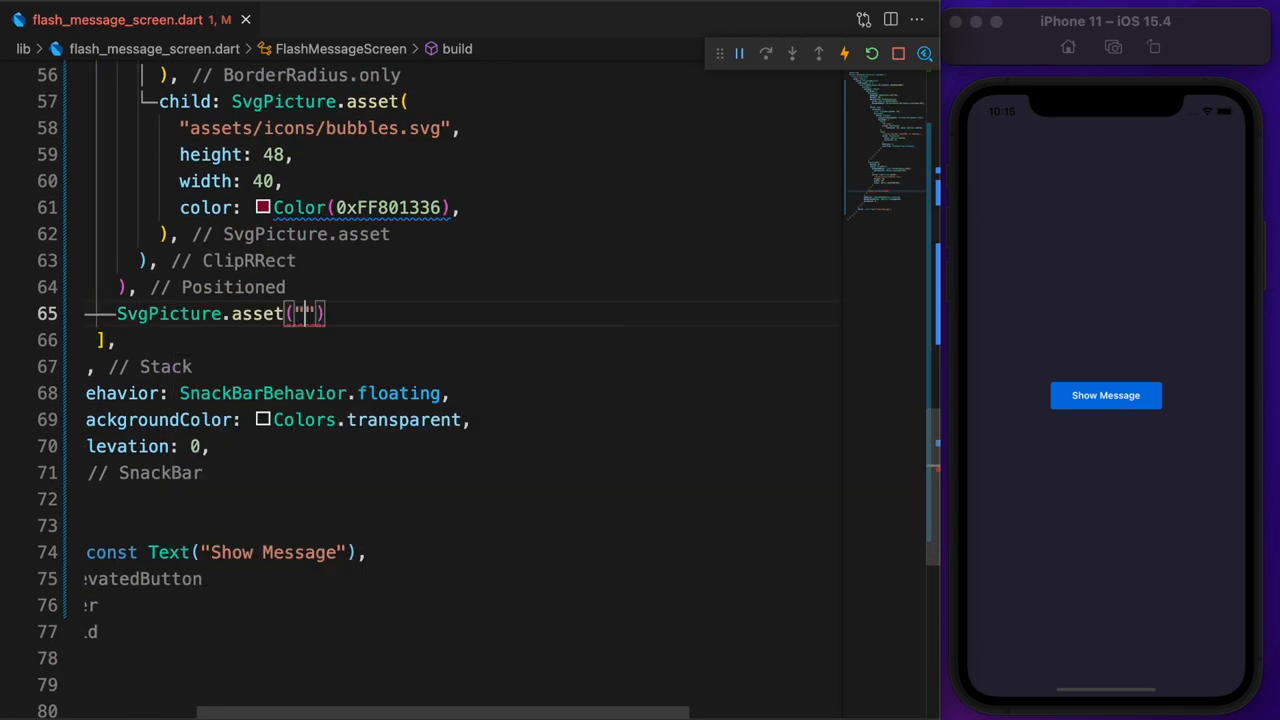
Step: Add a 40-high fail.svg picture Positioned at top -20, left 0, and give the Stack a clipBehavior
{"action": "type", "text": "assets/icons/fail.svg\","}
{"action": "type", "text": "height: 40,"}
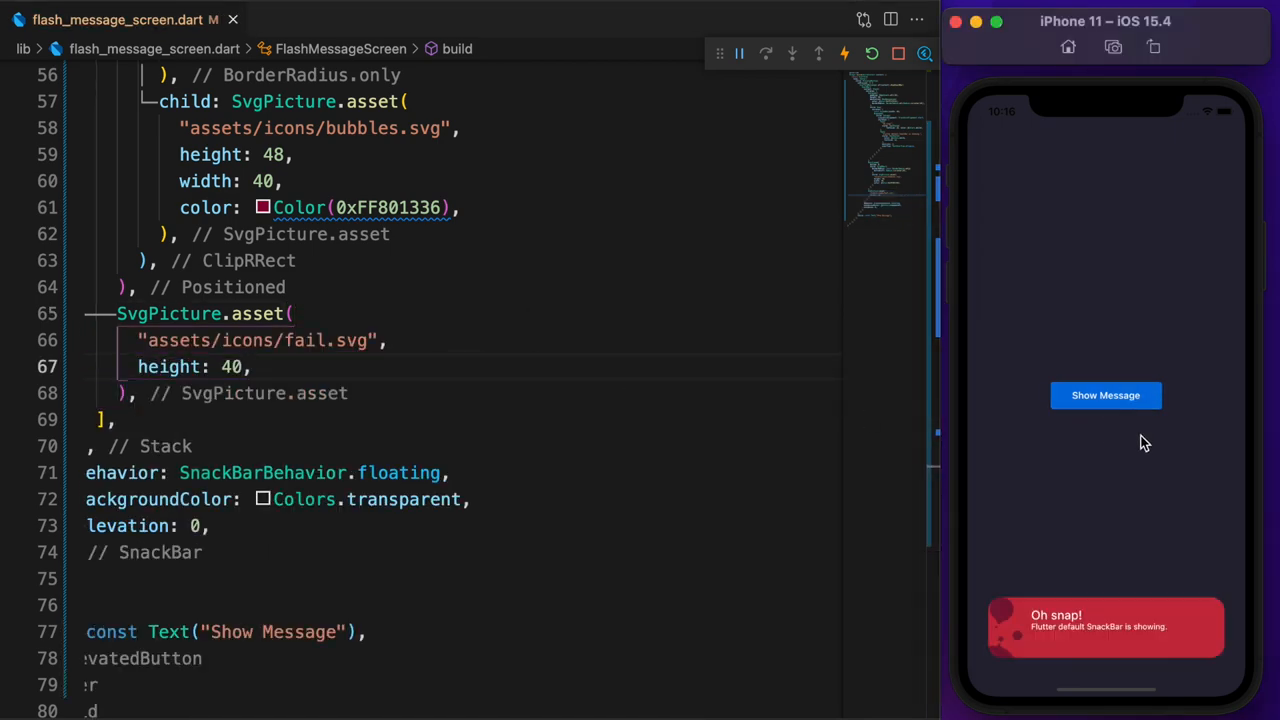
{"action": "type", "text": "P("}
{"action": "type", "text": "top: -20,"}
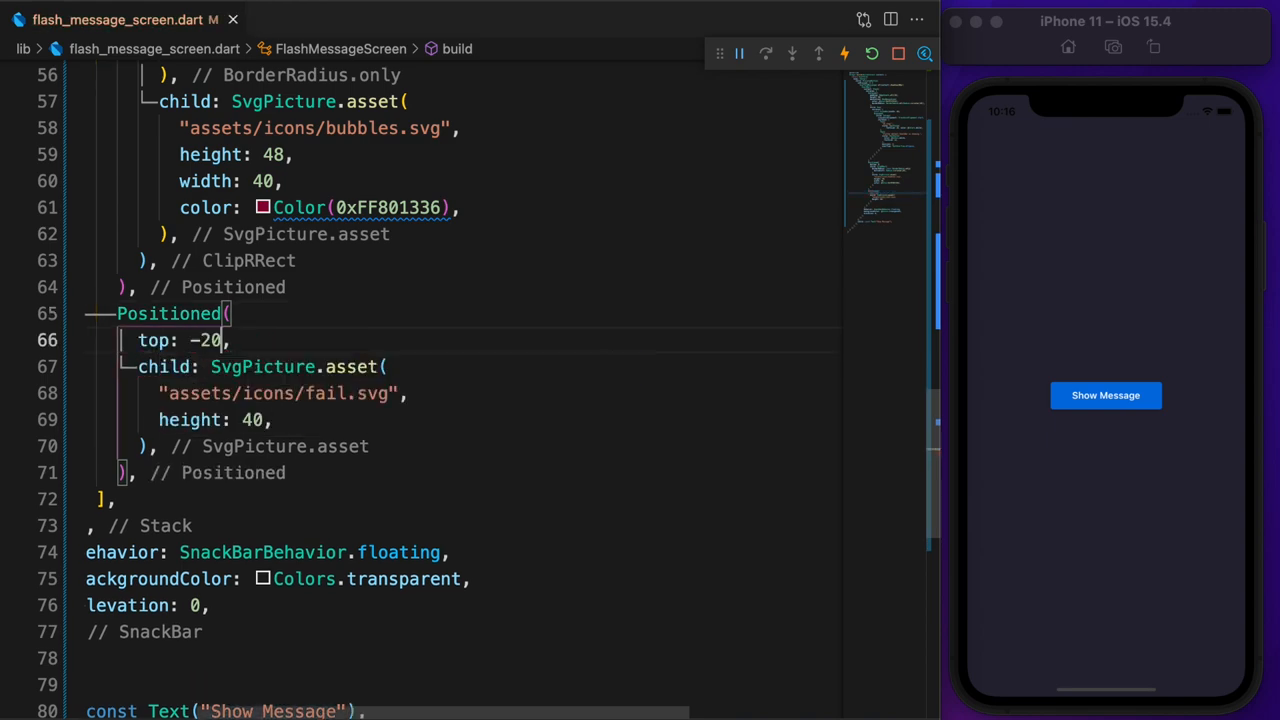
{"action": "type", "text": "left: 0,"}
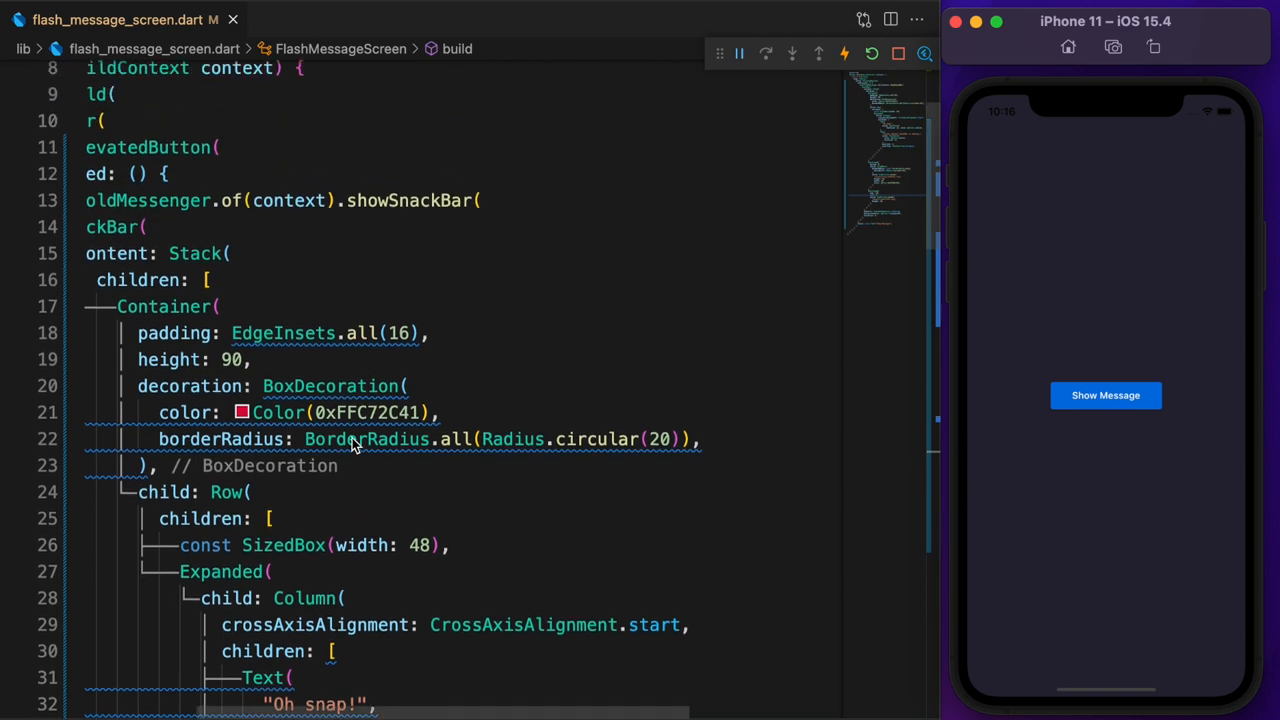
{"action": "type", "text": "clipBehavior: Cli"}
{"action": "type", "text": "SvgPicture.asset(\""}
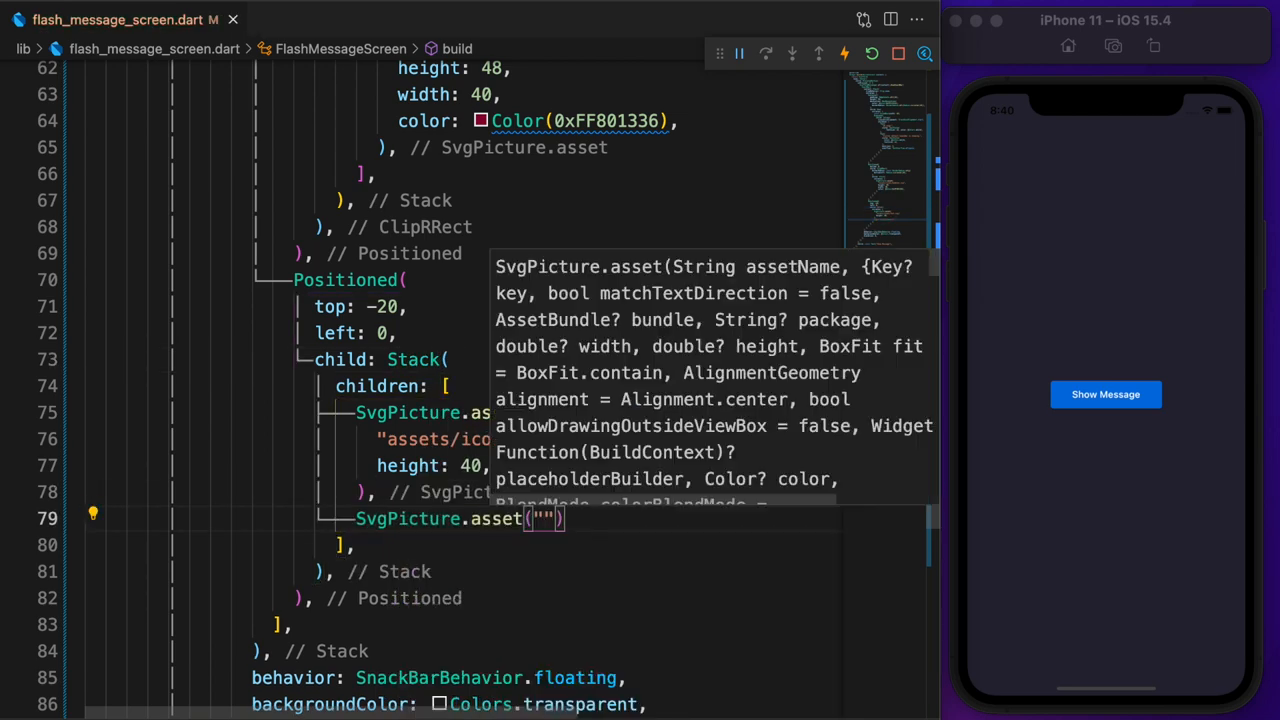
Step: Stack a 16-high close.svg over the fail icon with Alignment.center and wrap it in Positioned
{"action": "type", "text": "\"assets/icons/close.svg\", height: 16,"}
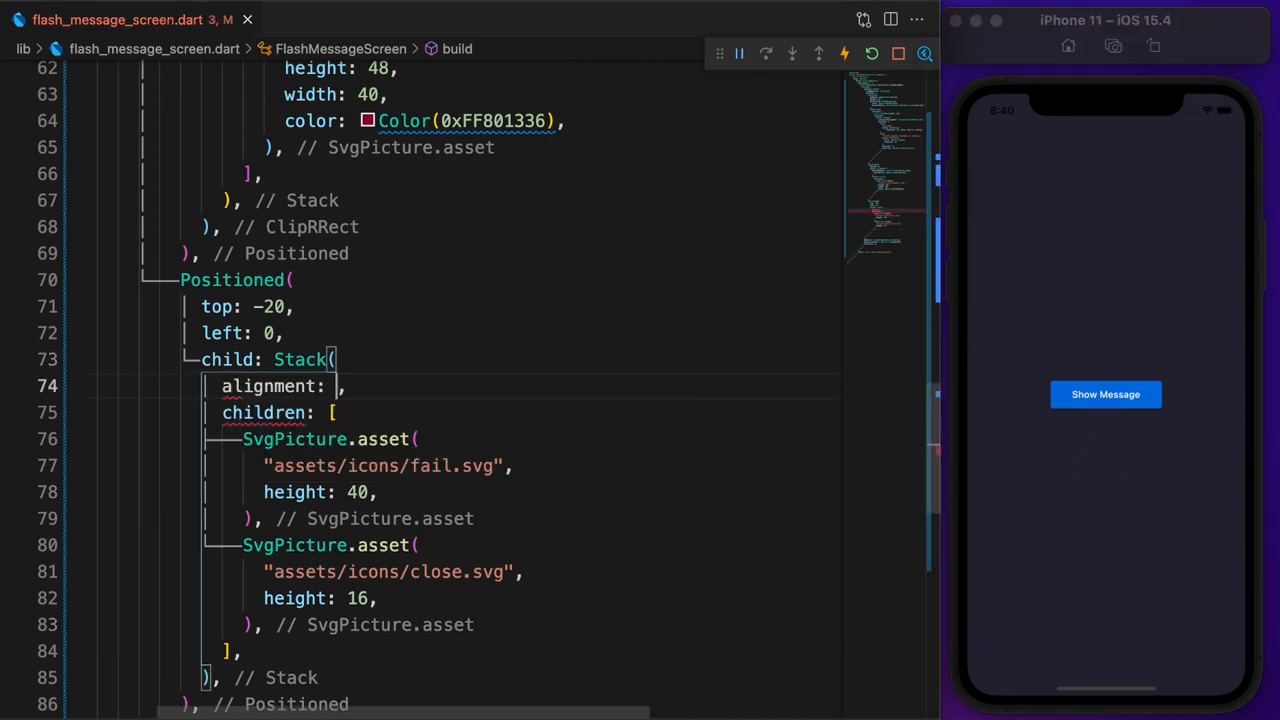
{"action": "type", "text": "Alignment.center"}
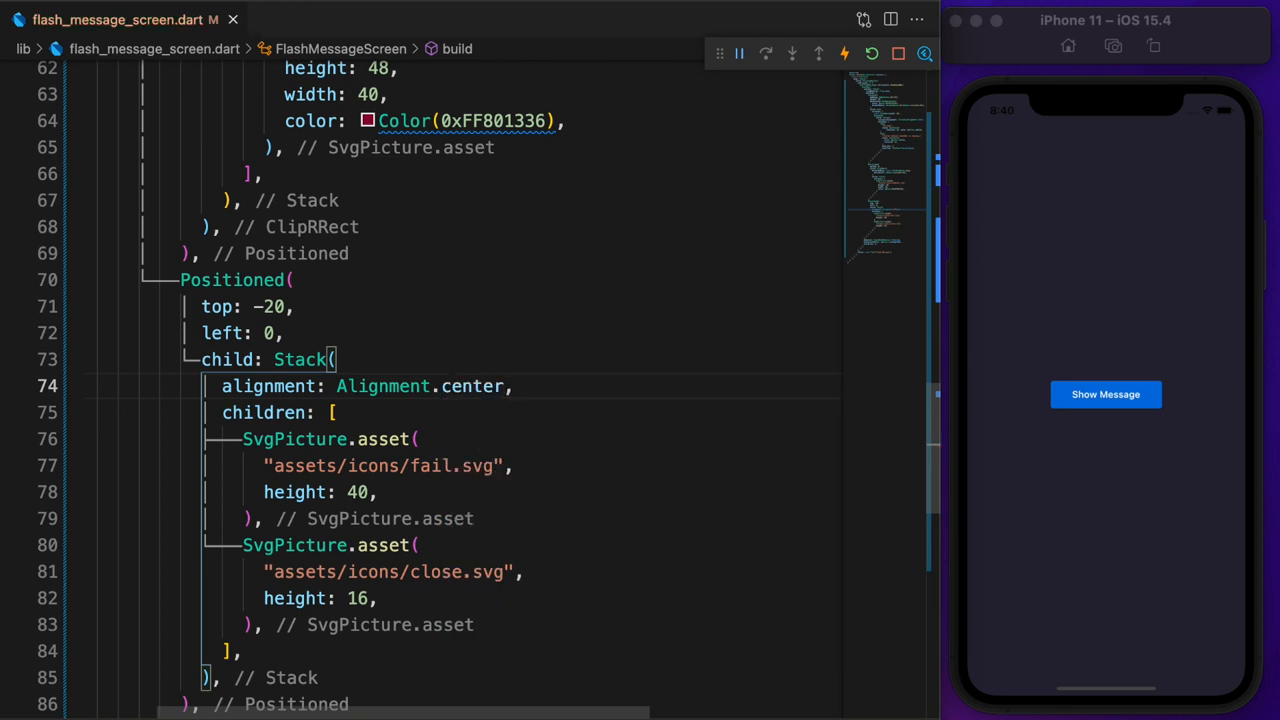
{"action": "left_click", "coordinate": [1105, 394]}
{"action": "type", "text": "top: ,"}
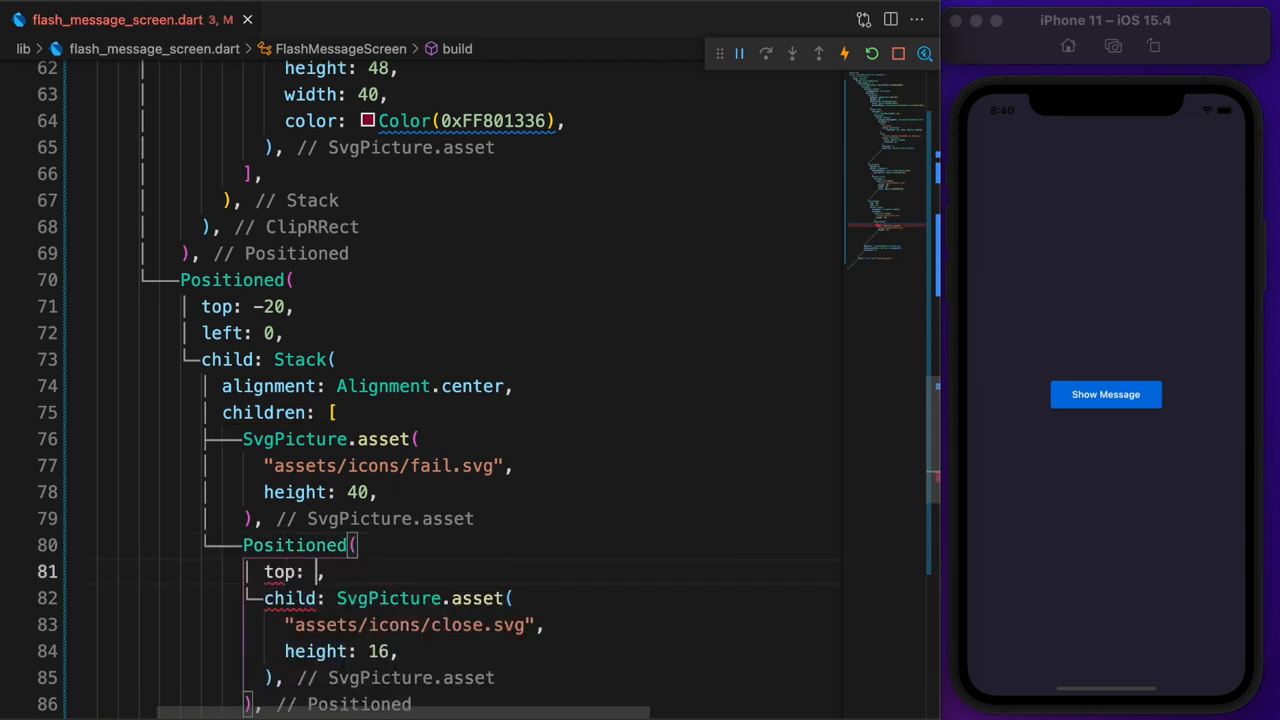
{"action": "left_click", "coordinate": [1105, 394]}
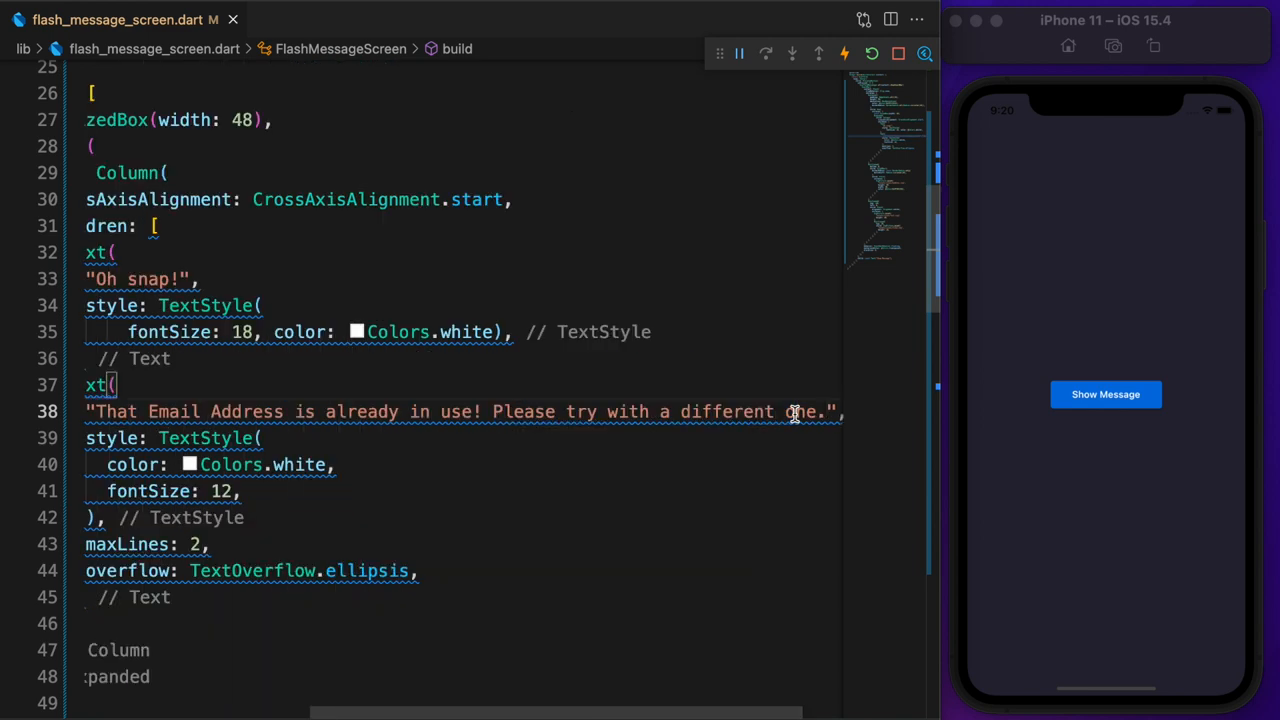
Step: Insert a const Spacer() between the two message texts, add const keywords, and preview the snackbar
{"action": "left_click", "coordinate": [1105, 394]}
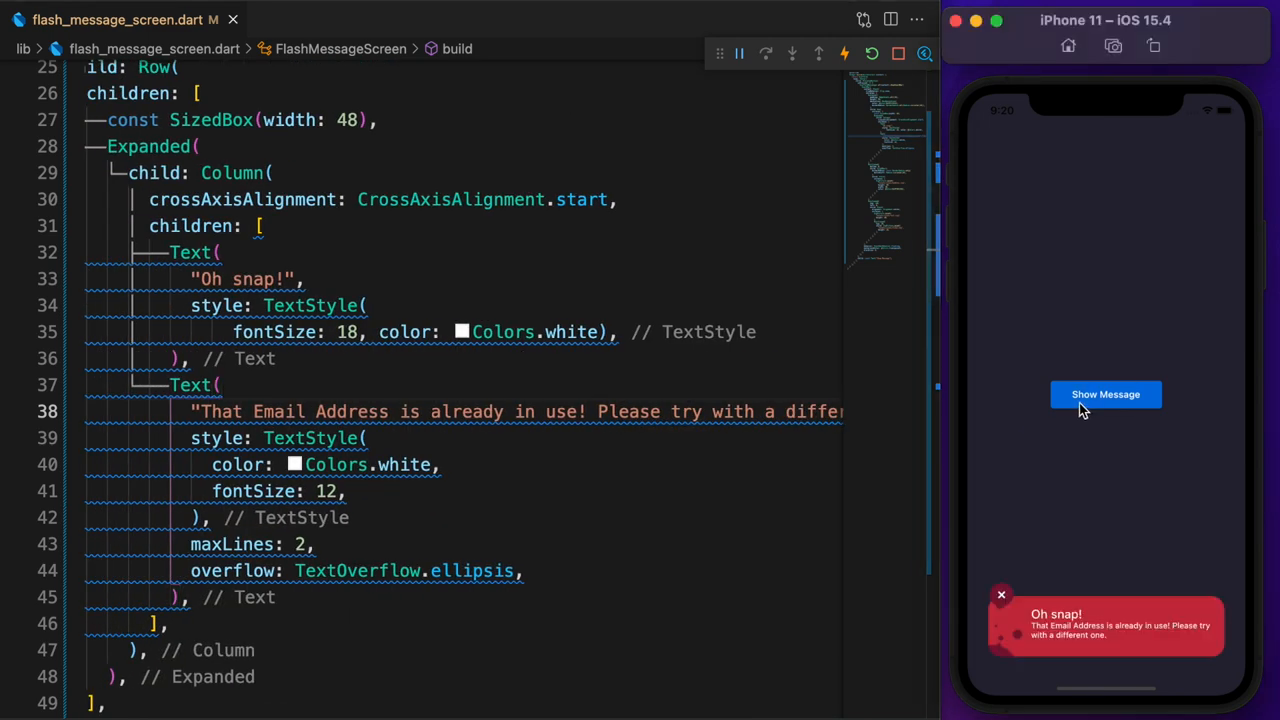
{"action": "type", "text": "const"}
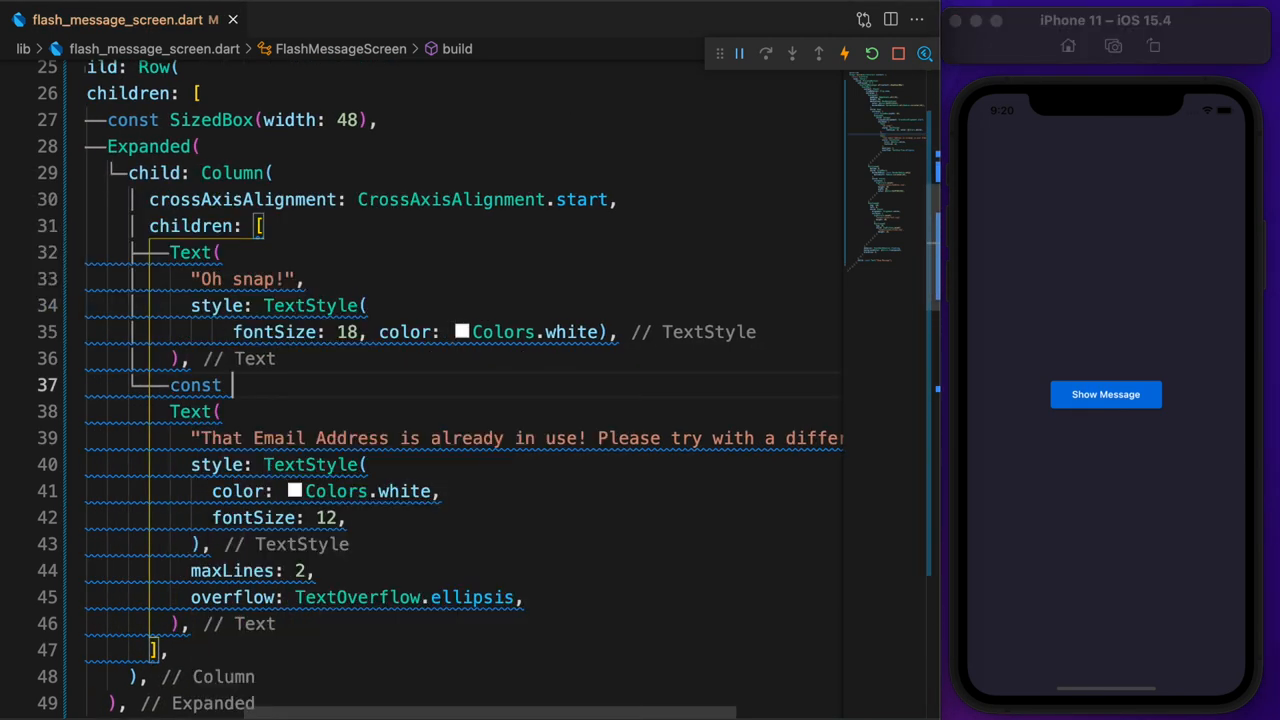
{"action": "type", "text": "Spacer(),"}
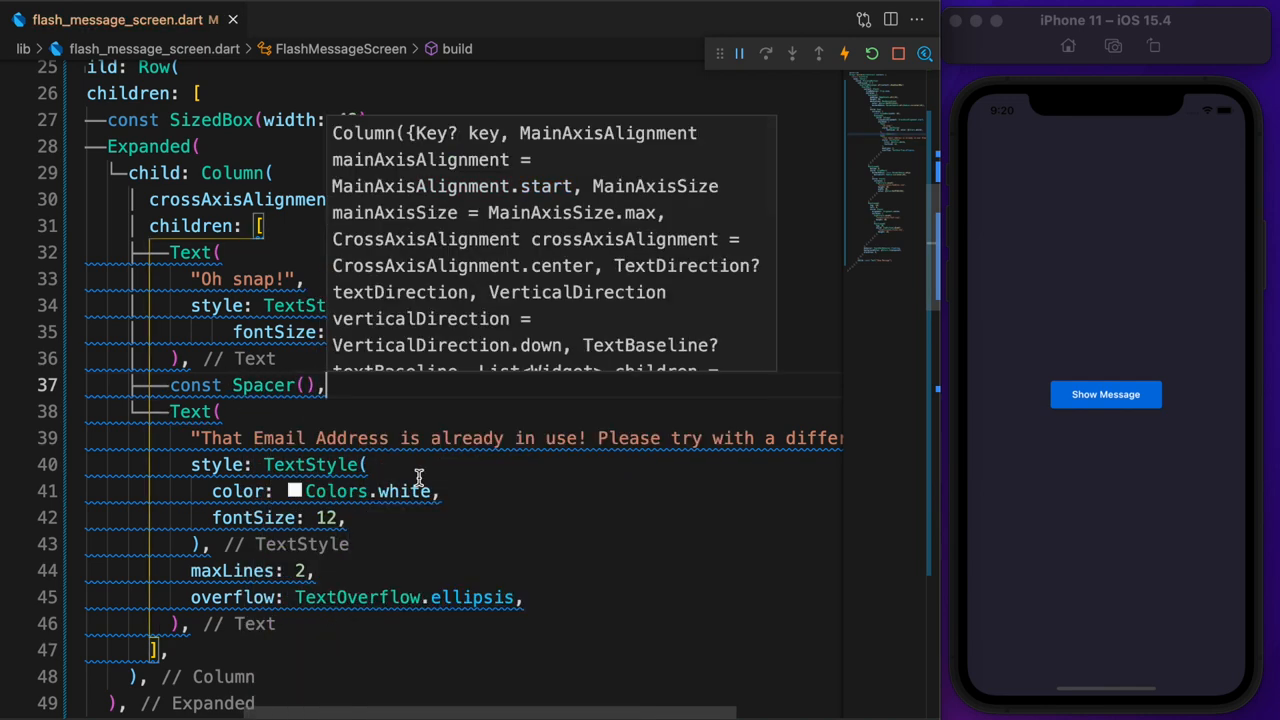
{"action": "left_click", "coordinate": [1105, 394]}
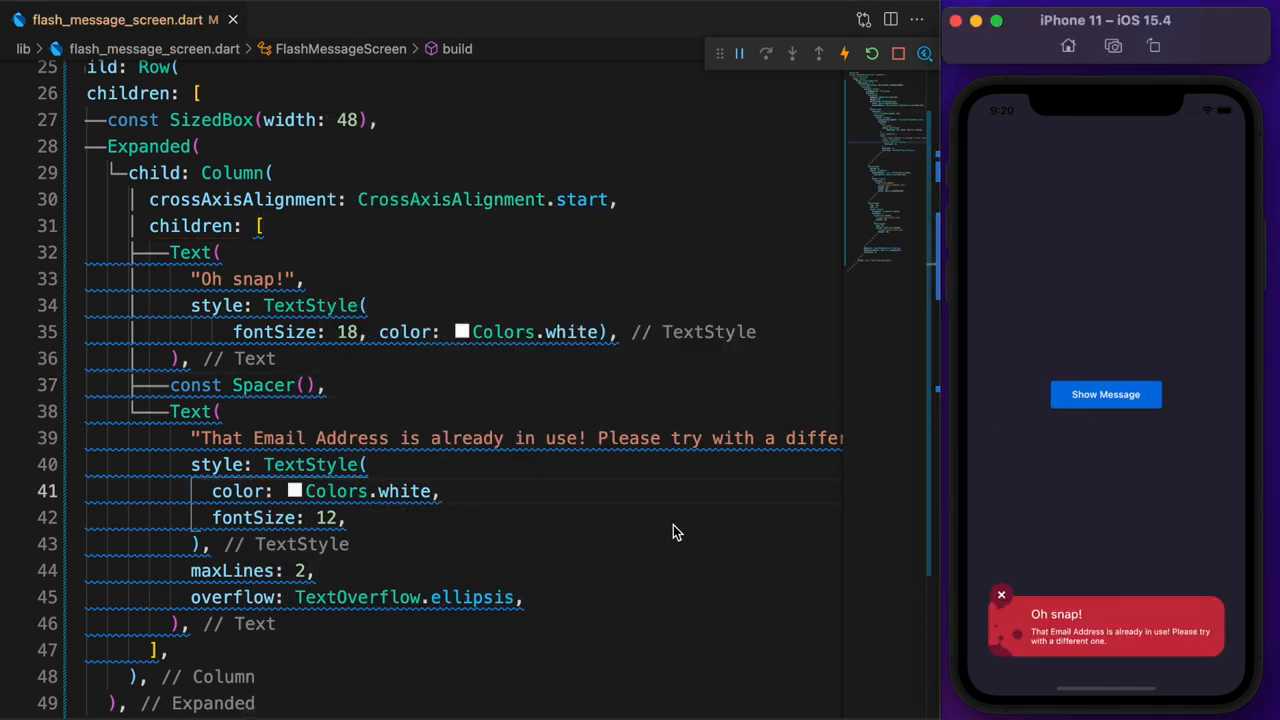
{"action": "type", "text": "const"}
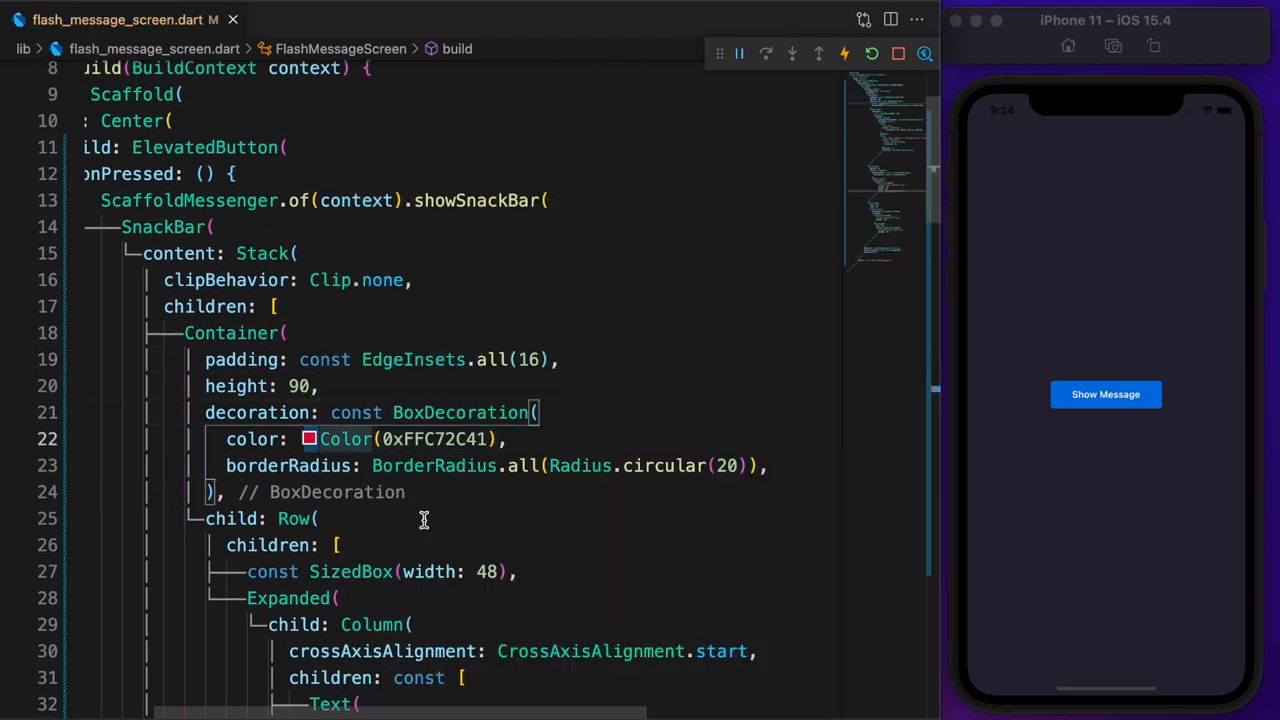
{"action": "scroll", "scroll_direction": "down", "scroll_amount": 3}
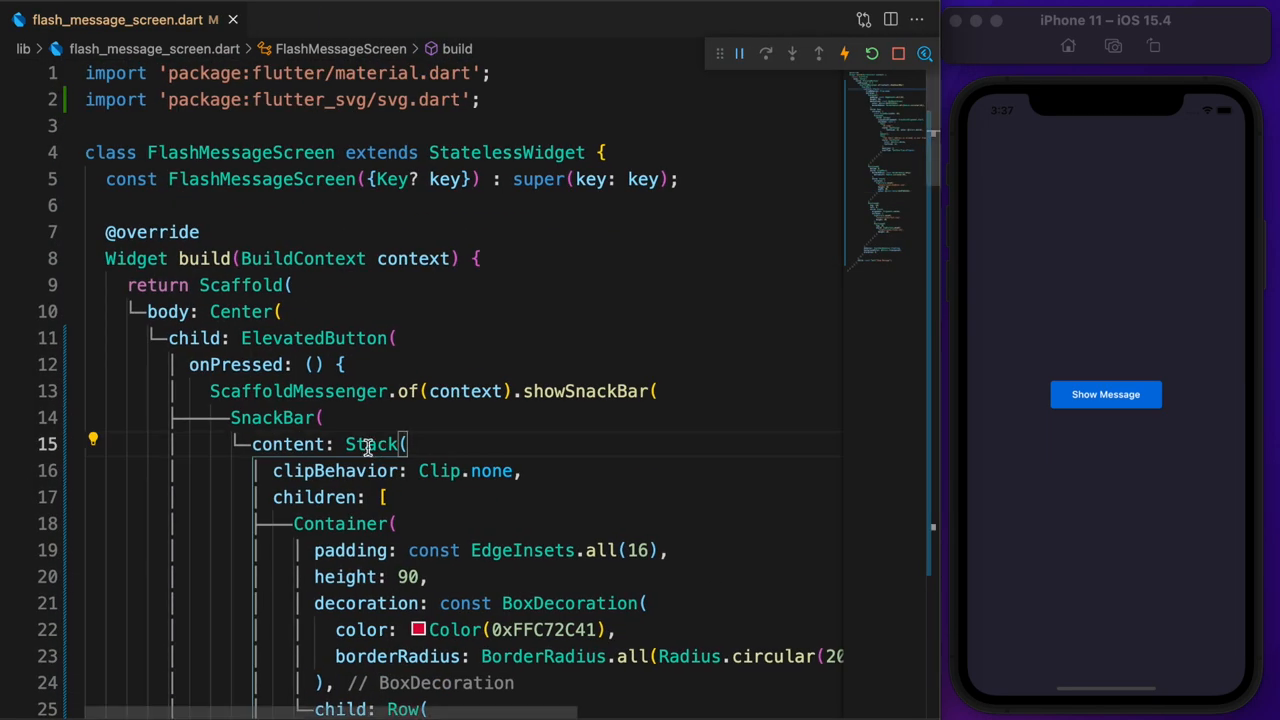
Step: Extract the snackbar's Stack into a CustomSnackBarContent widget and begin its final errorText field
{"action": "left_click", "coordinate": [370, 444]}
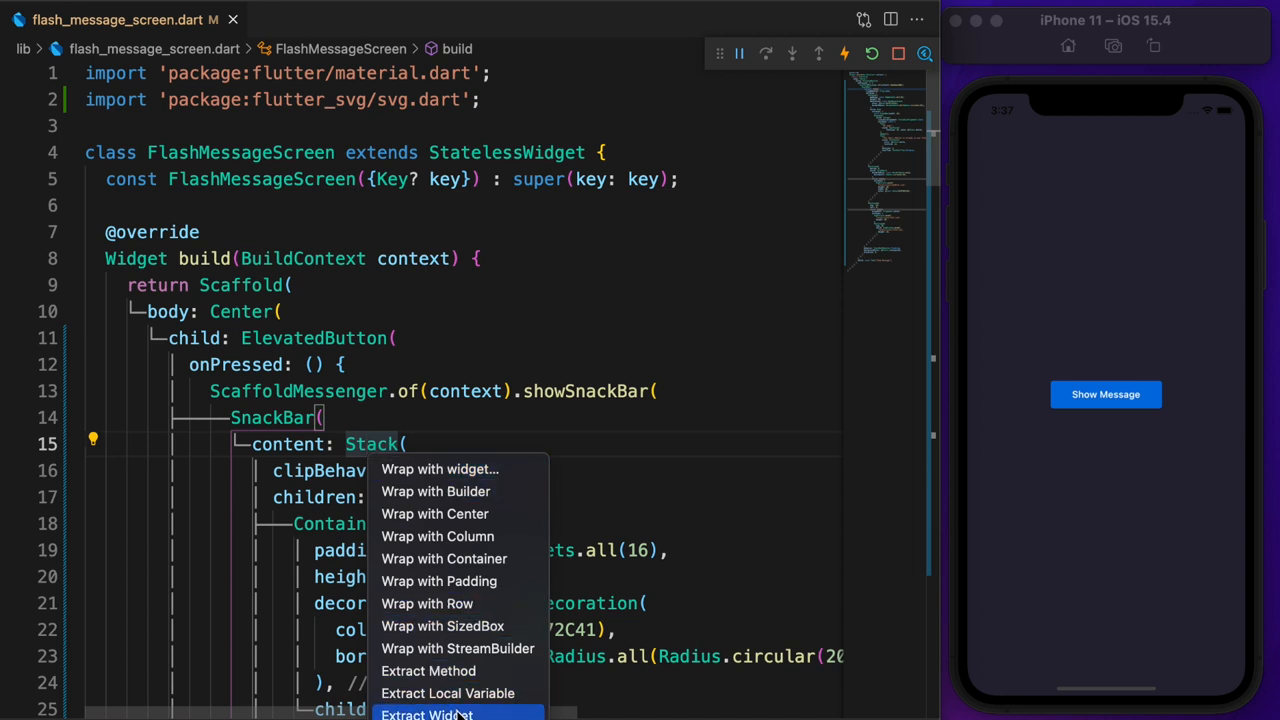
{"action": "left_click", "coordinate": [449, 714]}
{"action": "type", "text": "CustomSnackB"}
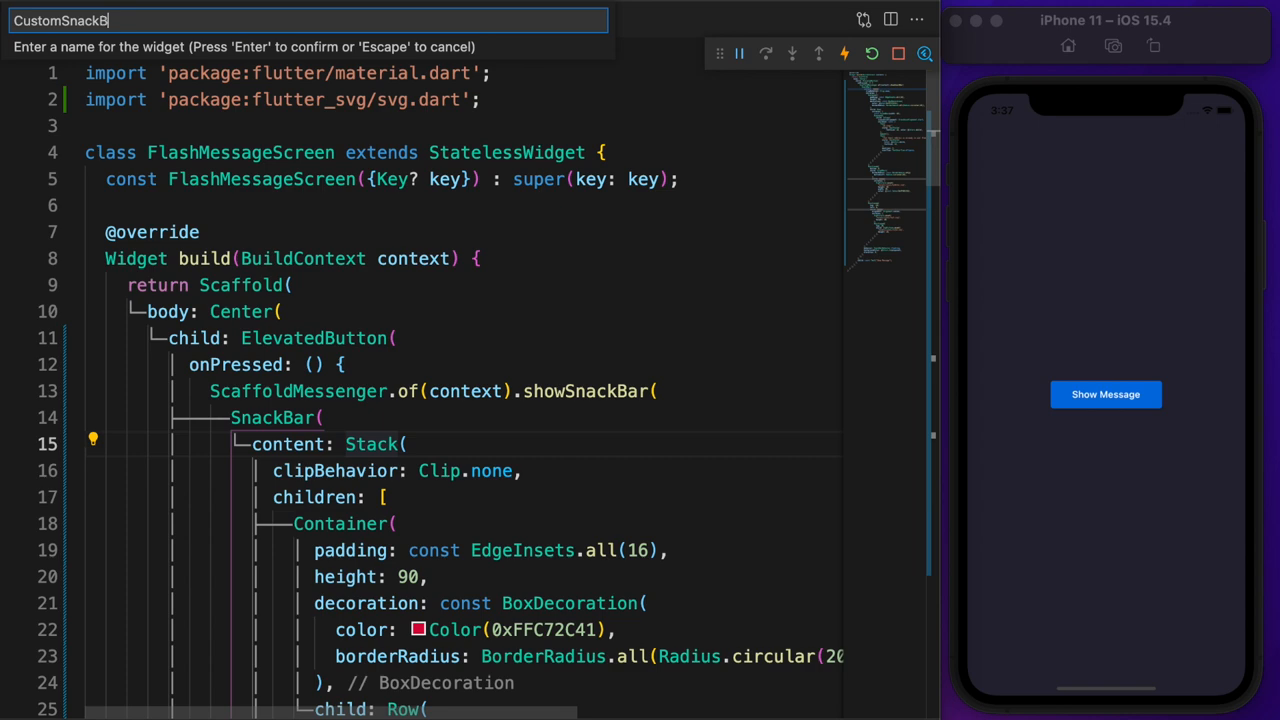
{"action": "key", "text": "Enter"}
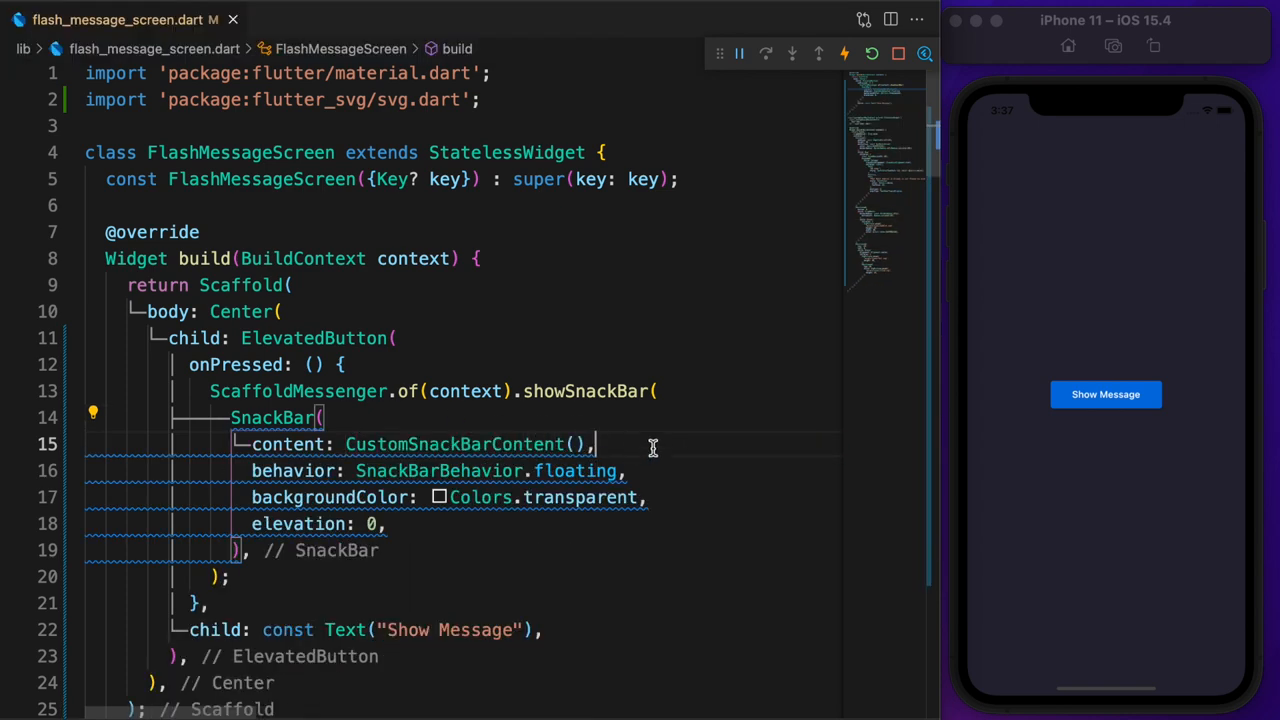
{"action": "type", "text": "final String errorText;"}
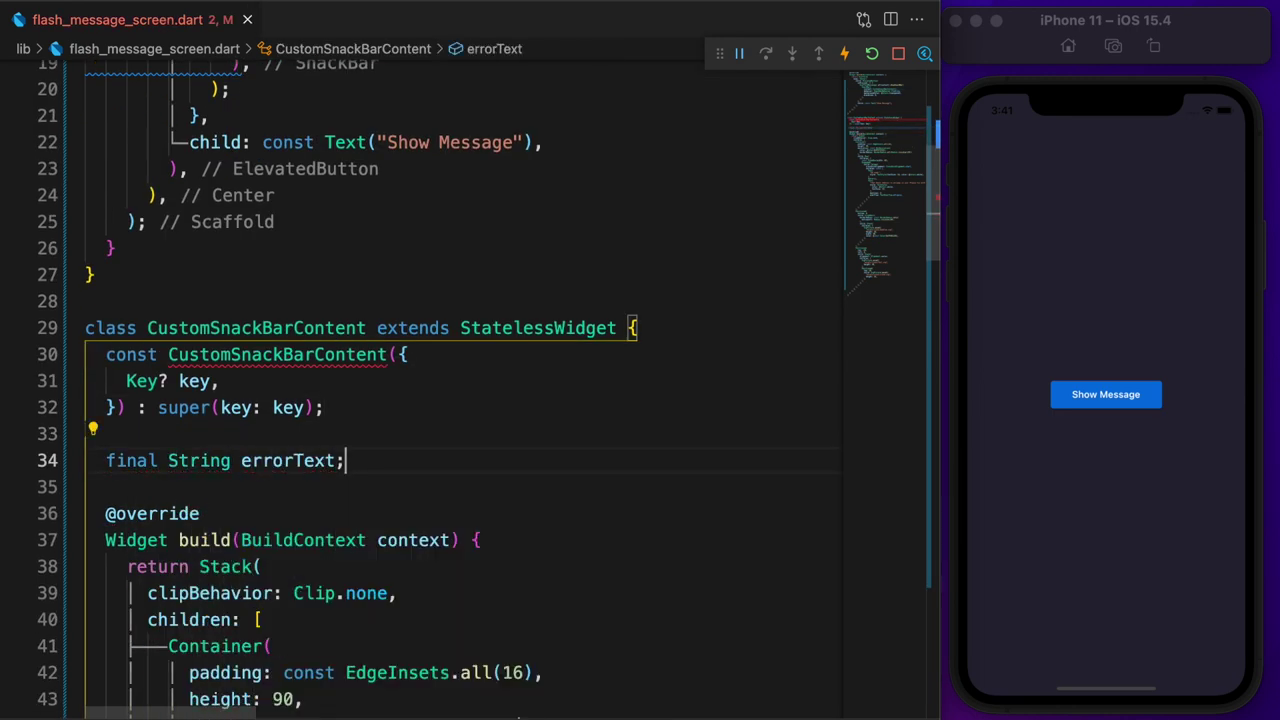
Step: Wire errorText through the constructor and Text, pass 'That Email Address is already in use!' and show the snackbar
{"action": "type", "text": "this.errorText,"}
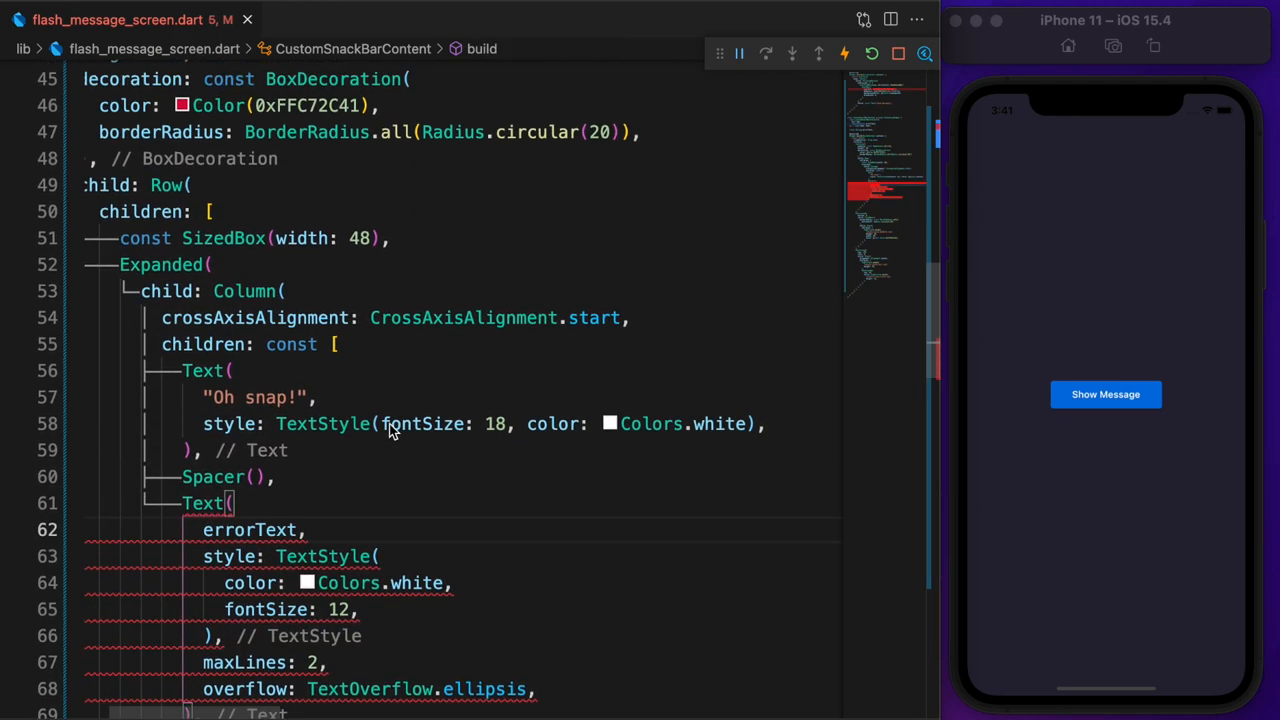
{"action": "type", "text": "const"}
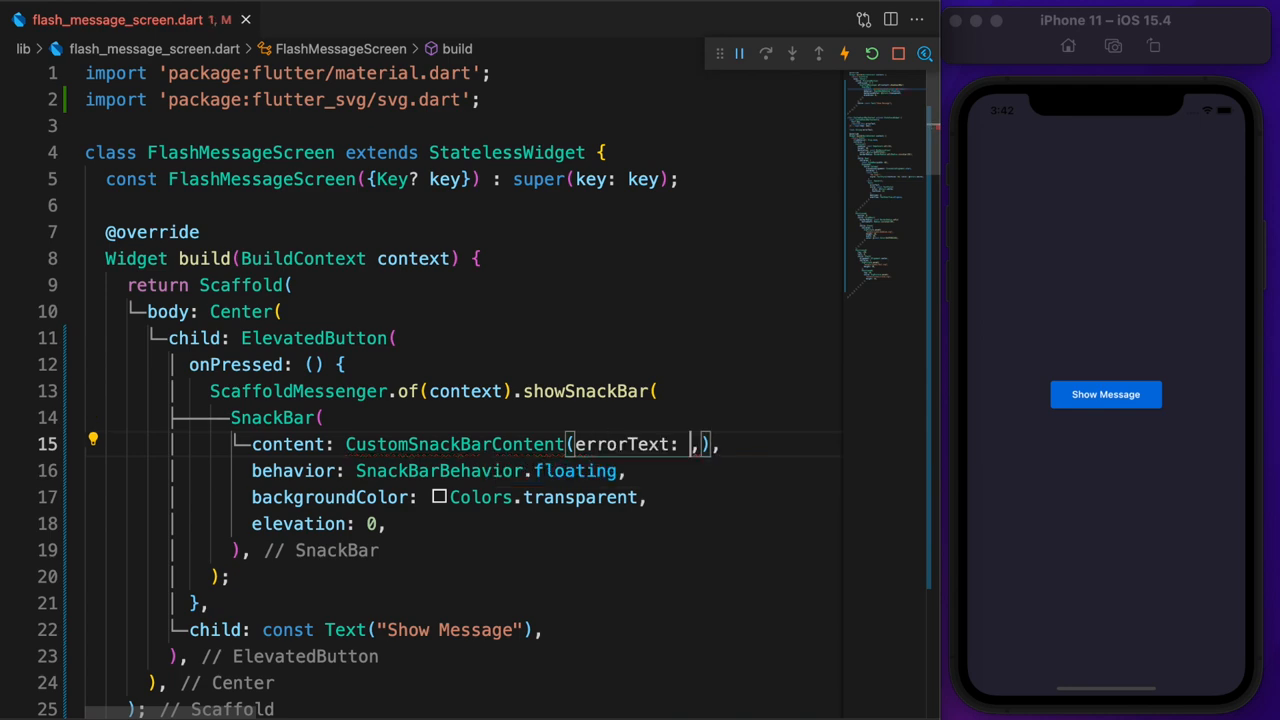
{"action": "type", "text": "\"That Email Address is already in use! Please try w\""}
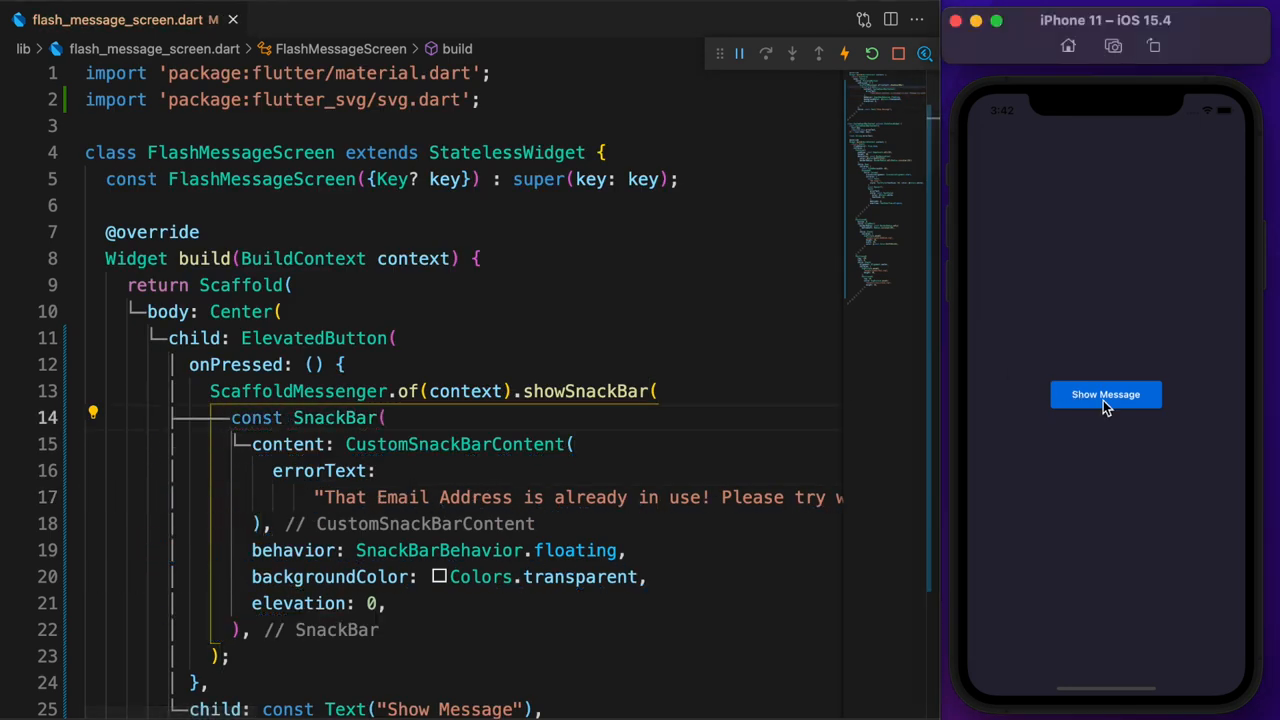
{"action": "left_click", "coordinate": [1105, 394]}
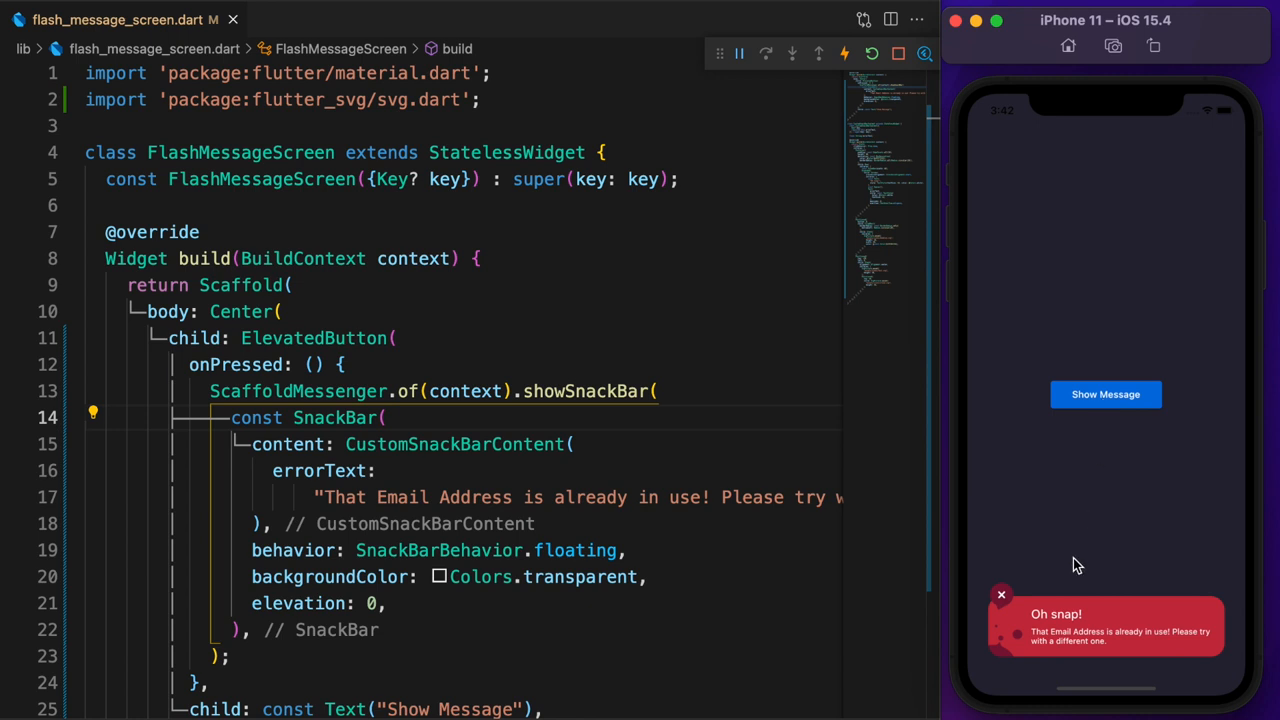